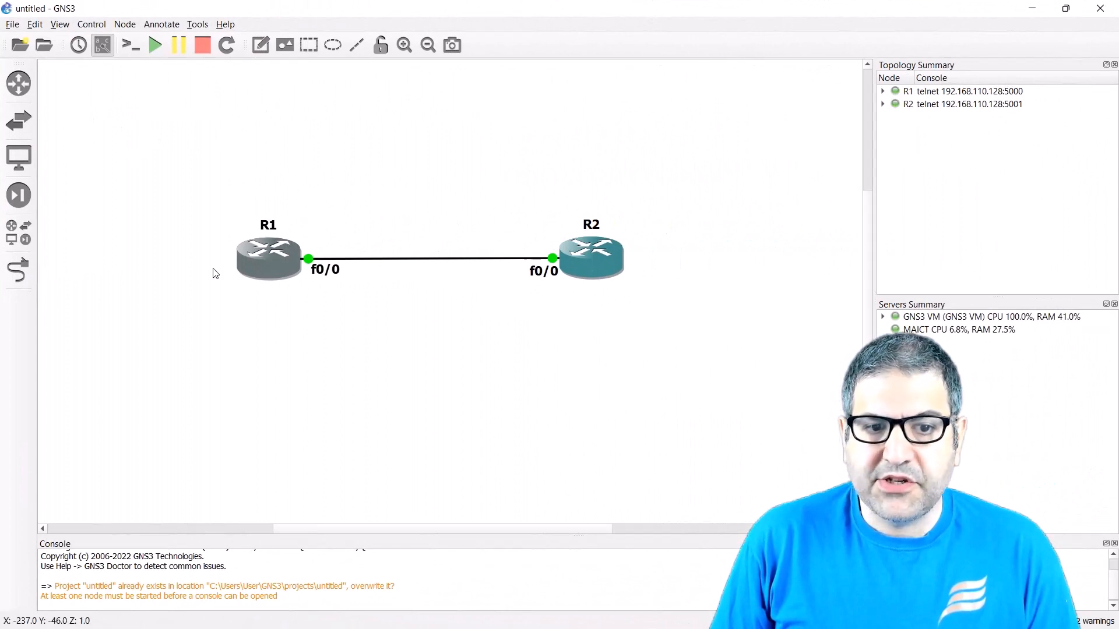
mouse_move(296, 266)
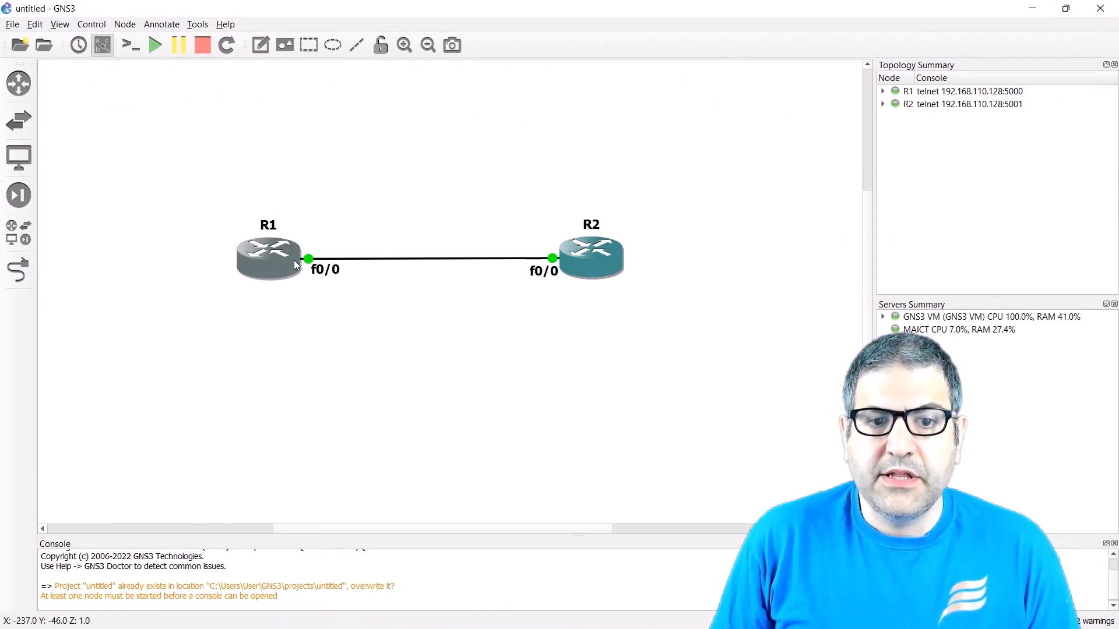
mouse_move(588, 274)
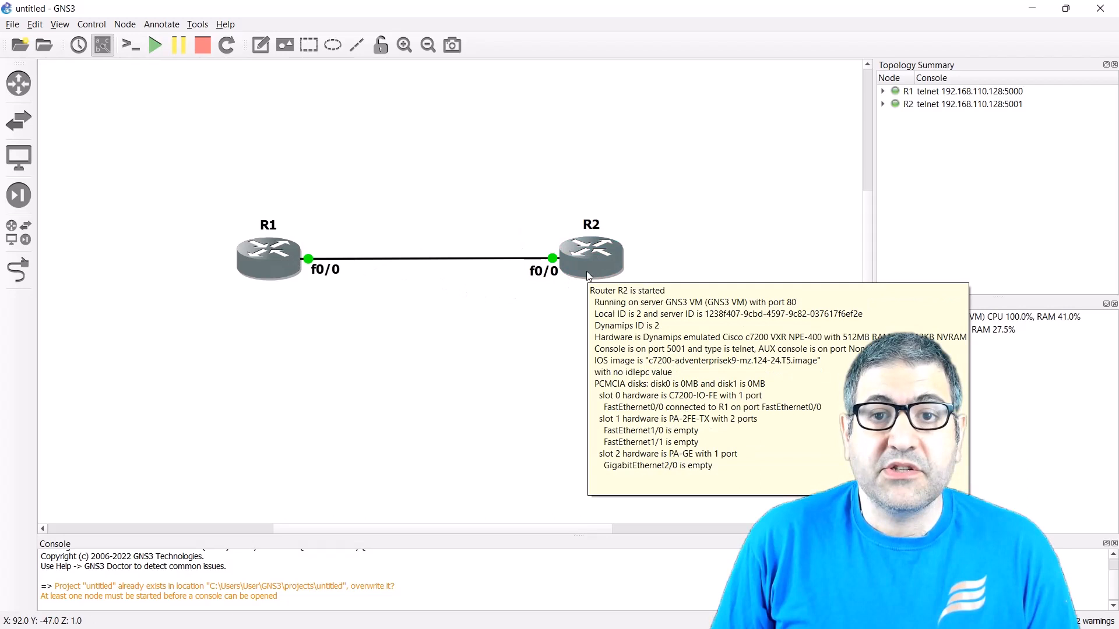
mouse_move(182, 157)
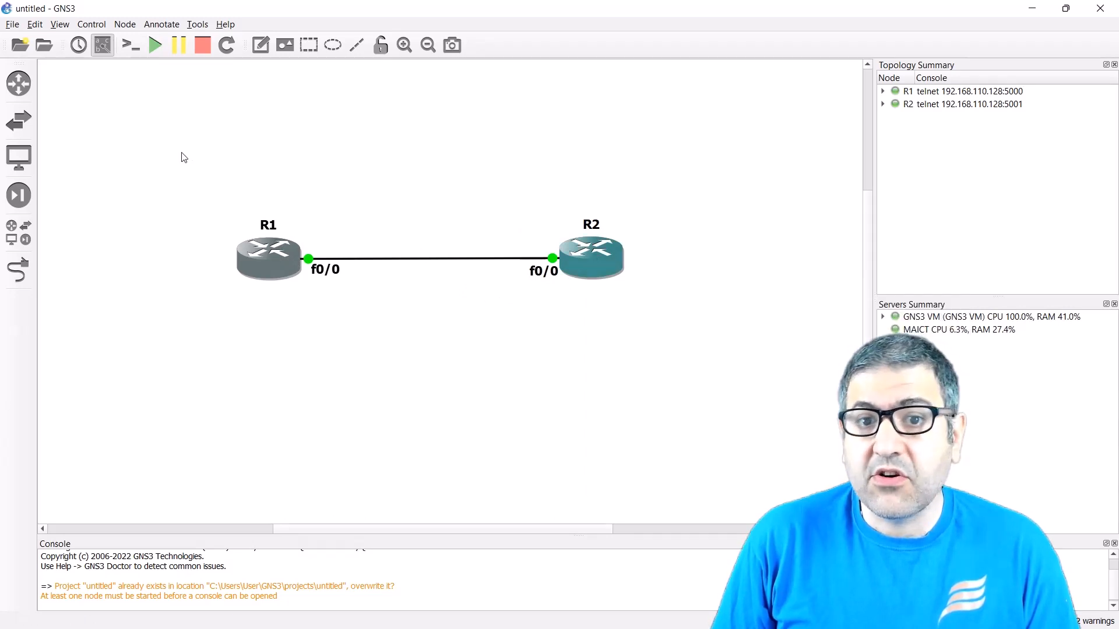
mouse_move(285, 179)
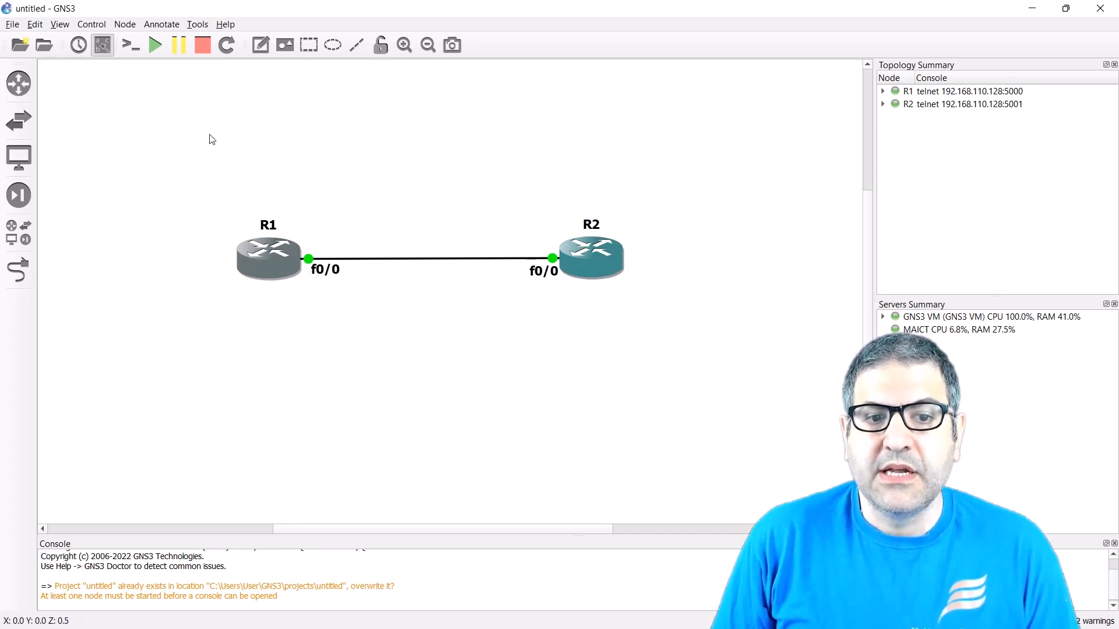
mouse_move(345, 251)
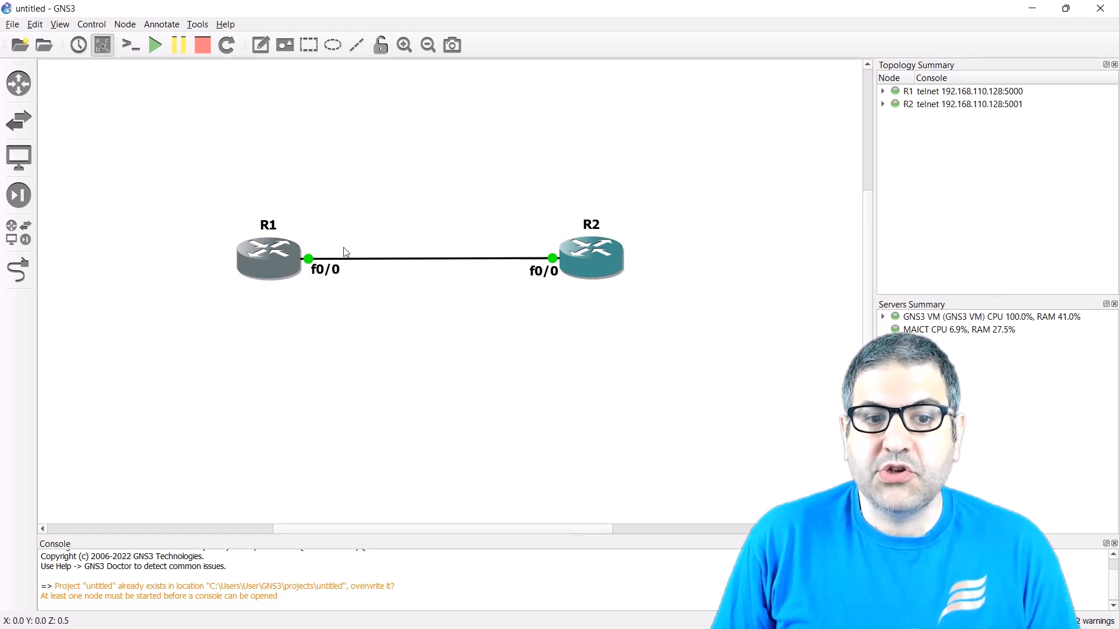
mouse_move(476, 182)
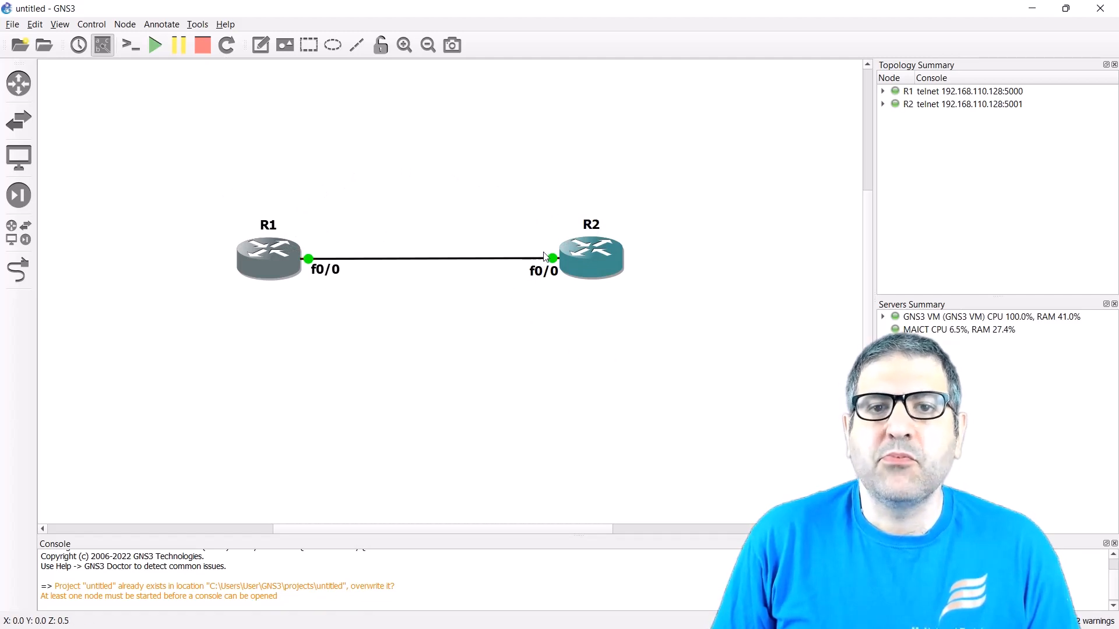
mouse_move(572, 236)
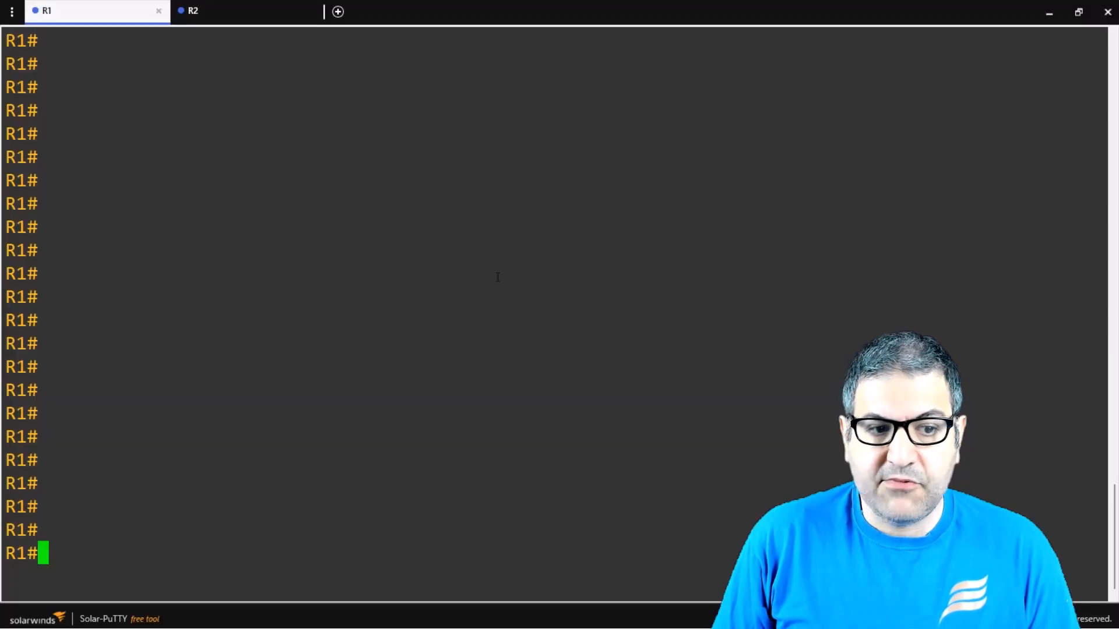
Assign 192.168.12.1 255.255.255.0 to R1's f0/0 and bring it up with no shut
text(conf t)
text(i)
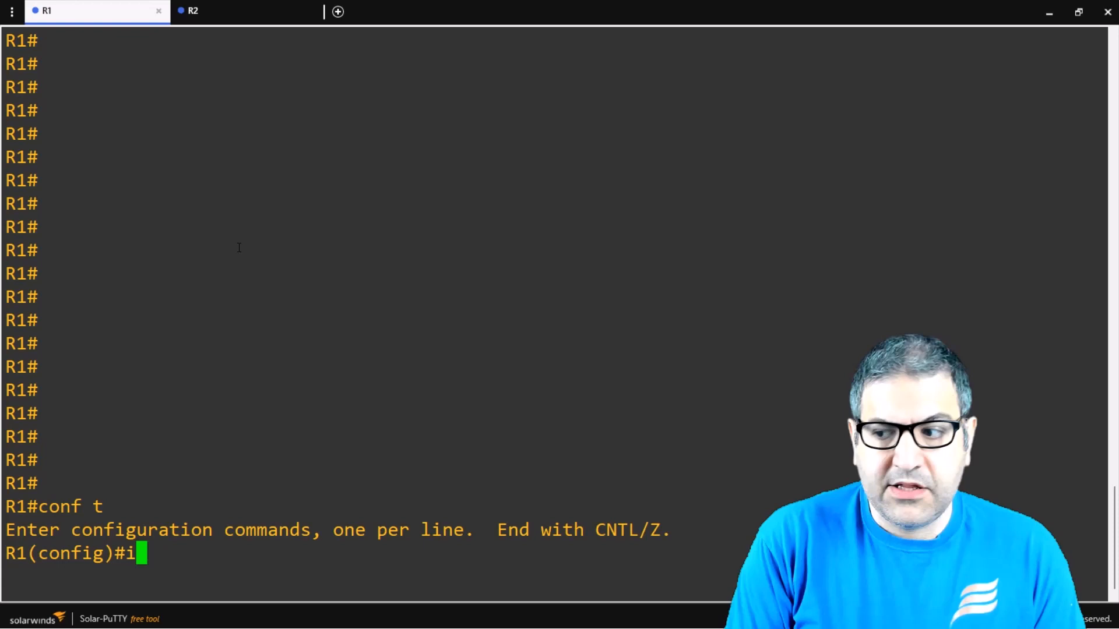
text(nterface f0/0)
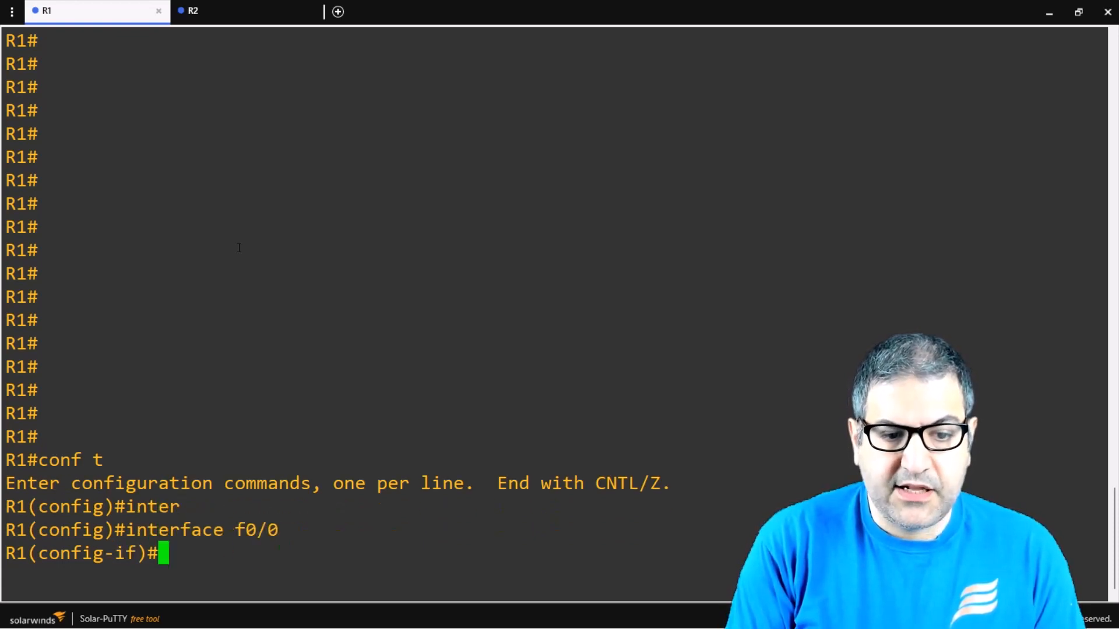
text(ip address 192)
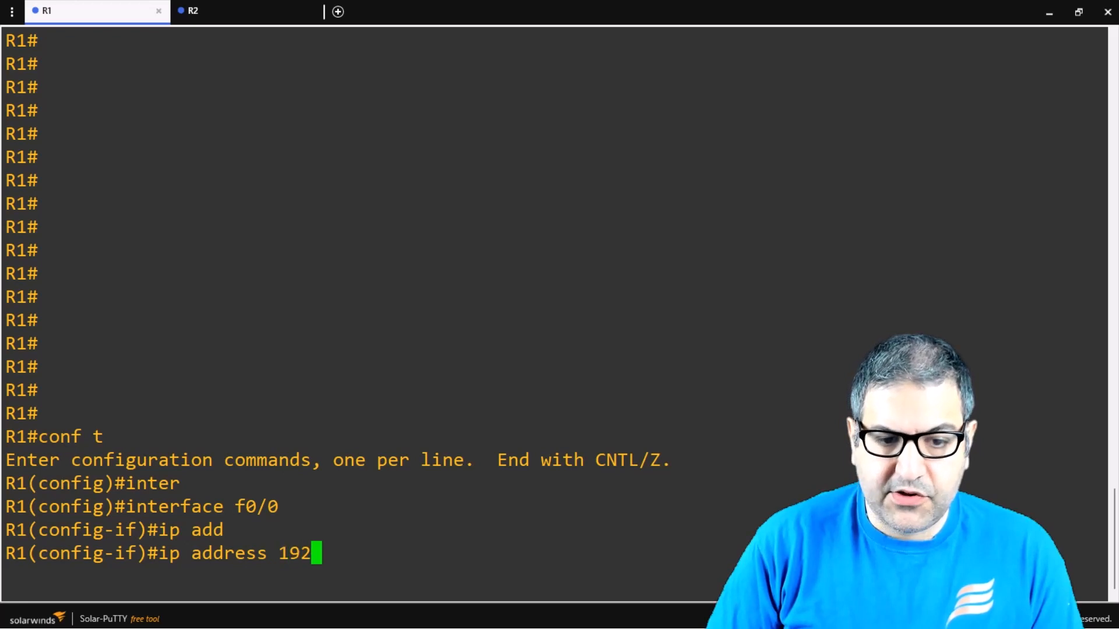
text(.168.12.1)
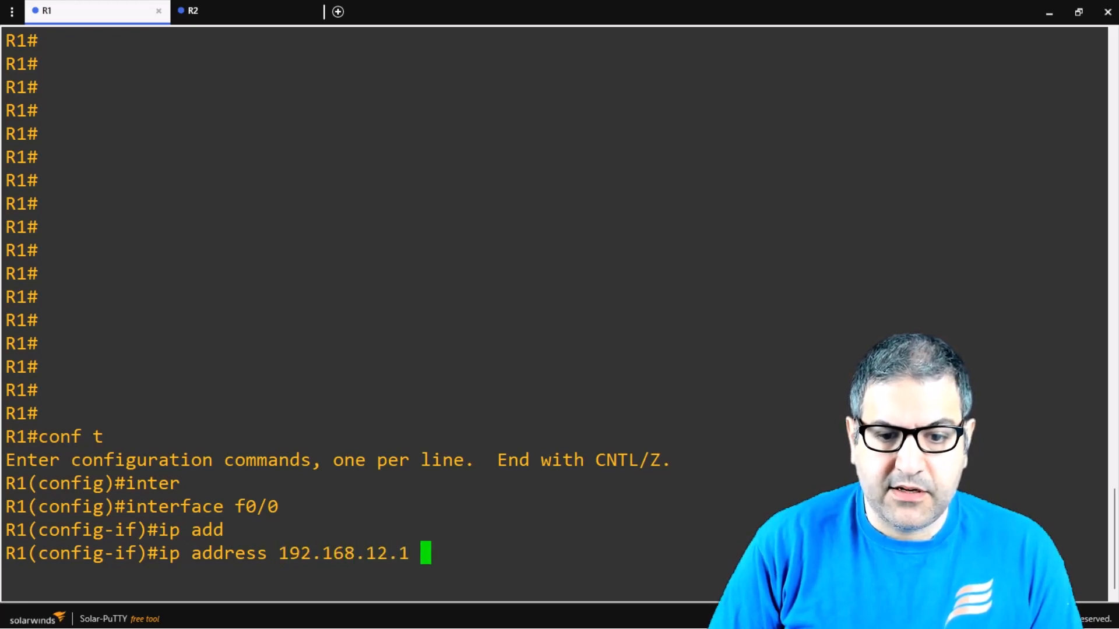
text(255.255.255.0)
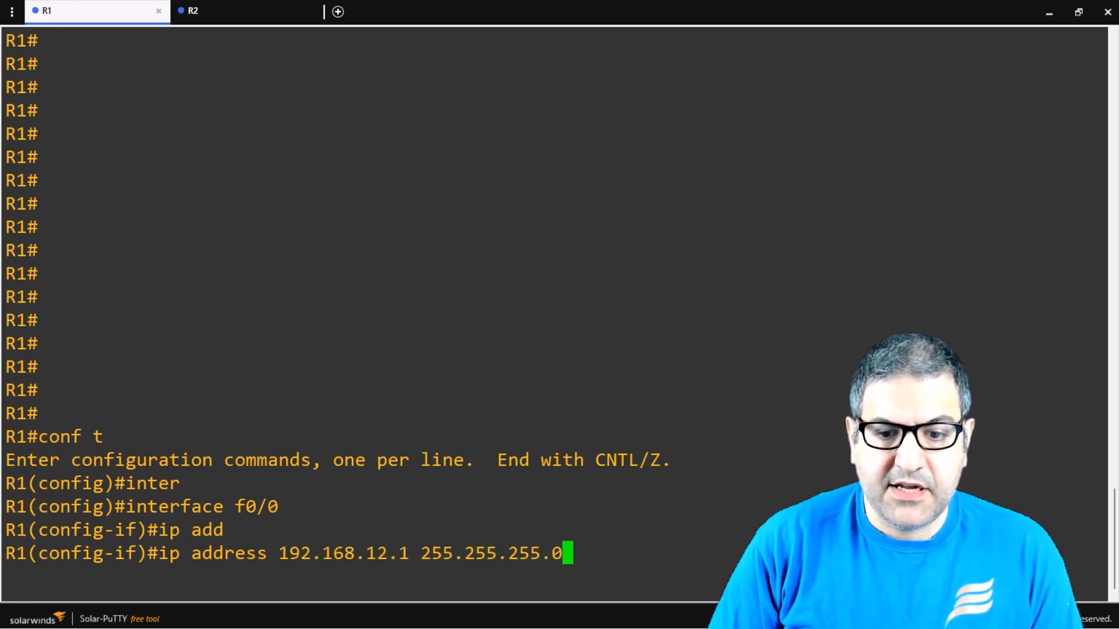
text(no shut)
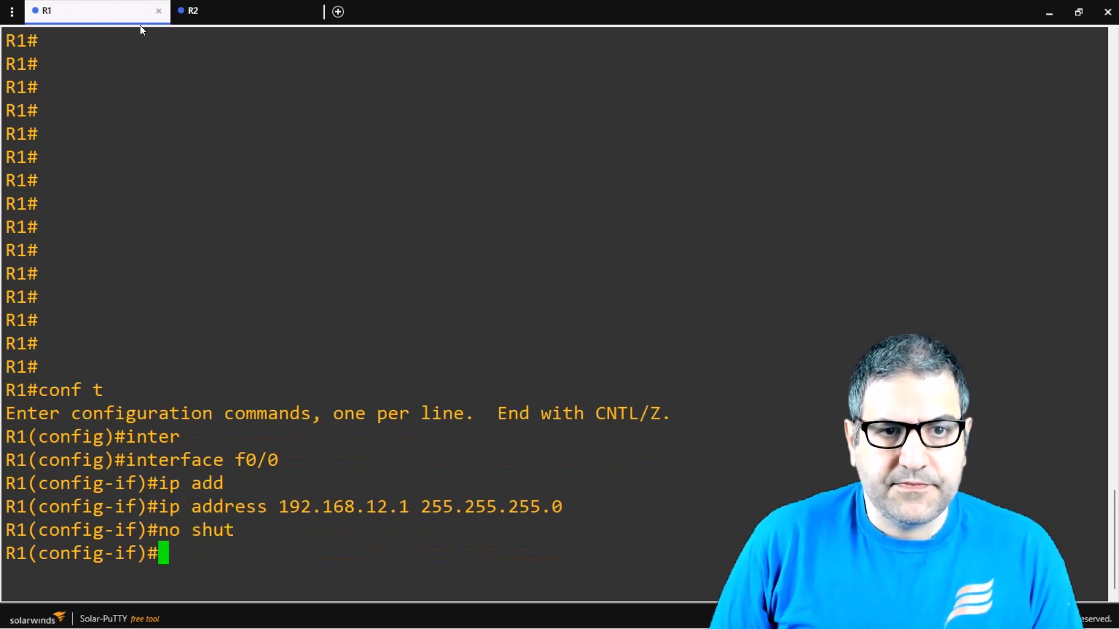
Switch to R2's console tab
click(193, 11)
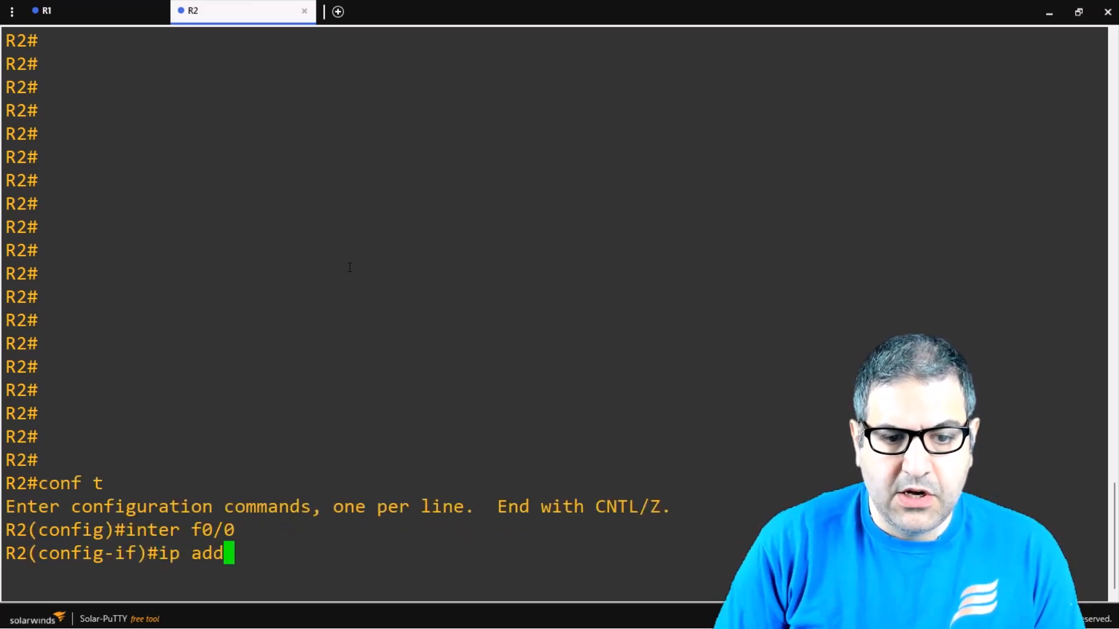
Assign 192.168.12.2 255.255.255.0 to R2's f0/0 and bring it up with no shut
text(ress 192.168.12)
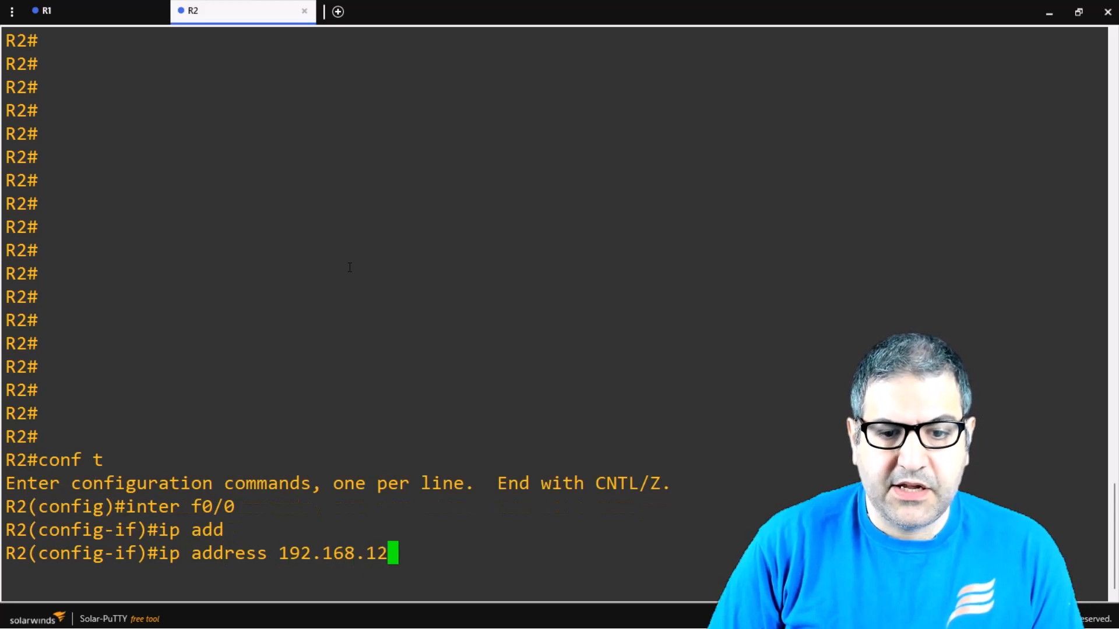
text(.2 255)
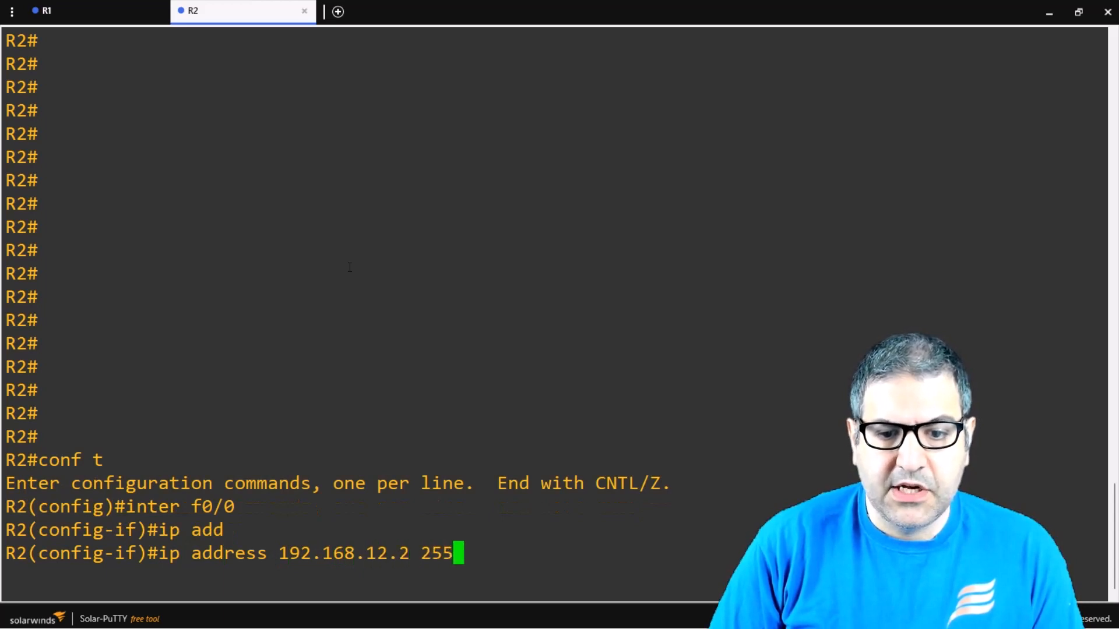
text(.255.255.0)
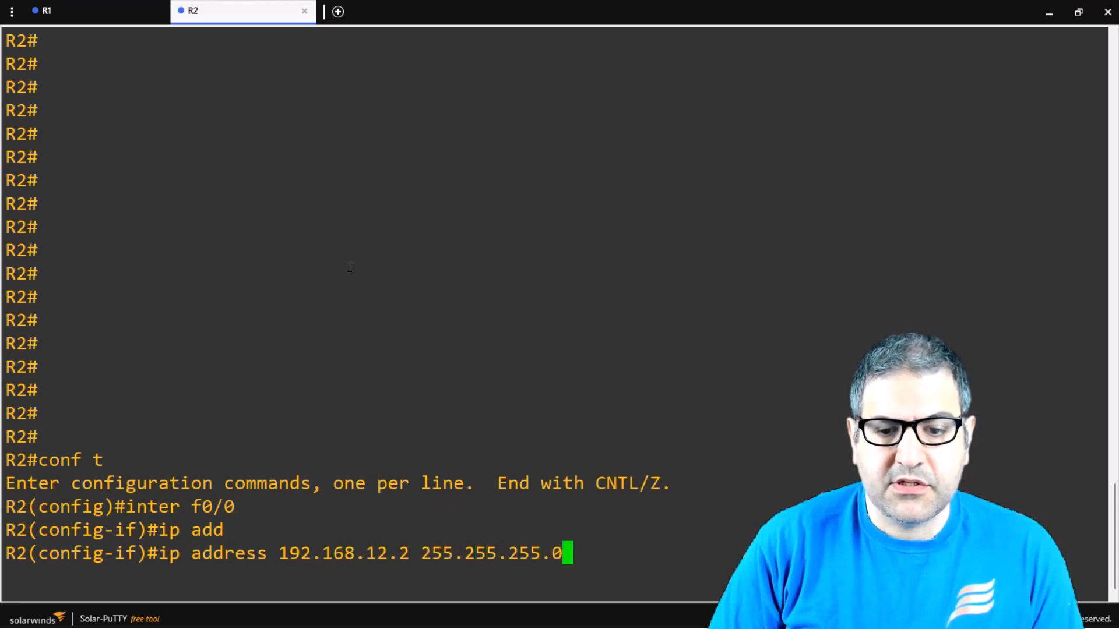
text(no shut)
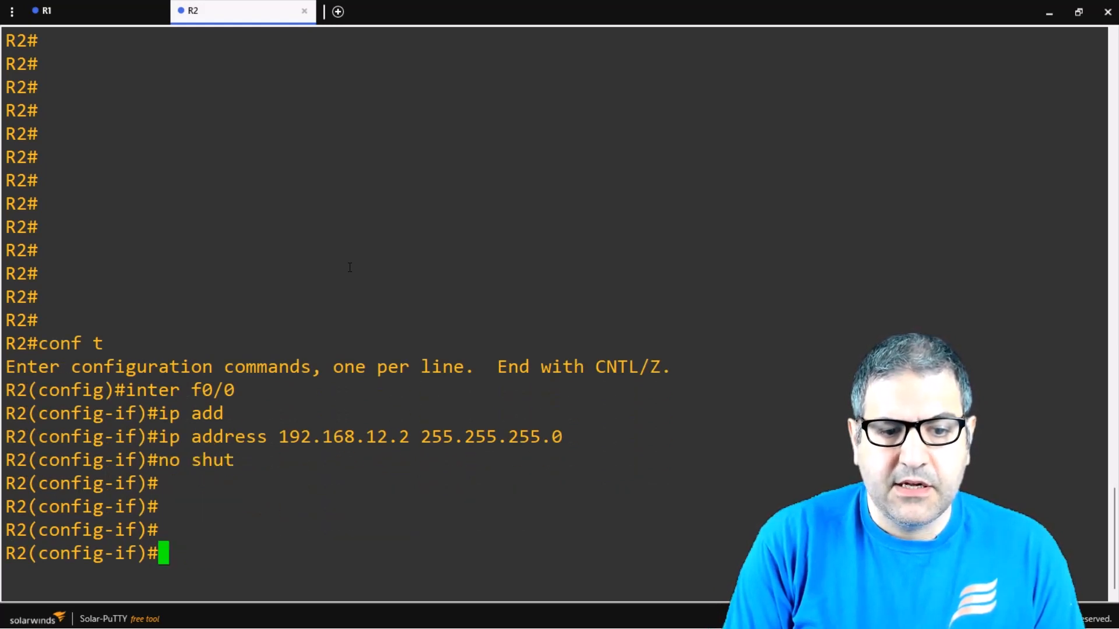
Ping 192.168.12.1 from R2 to confirm reachability, then return to R1's console
text(do ping)
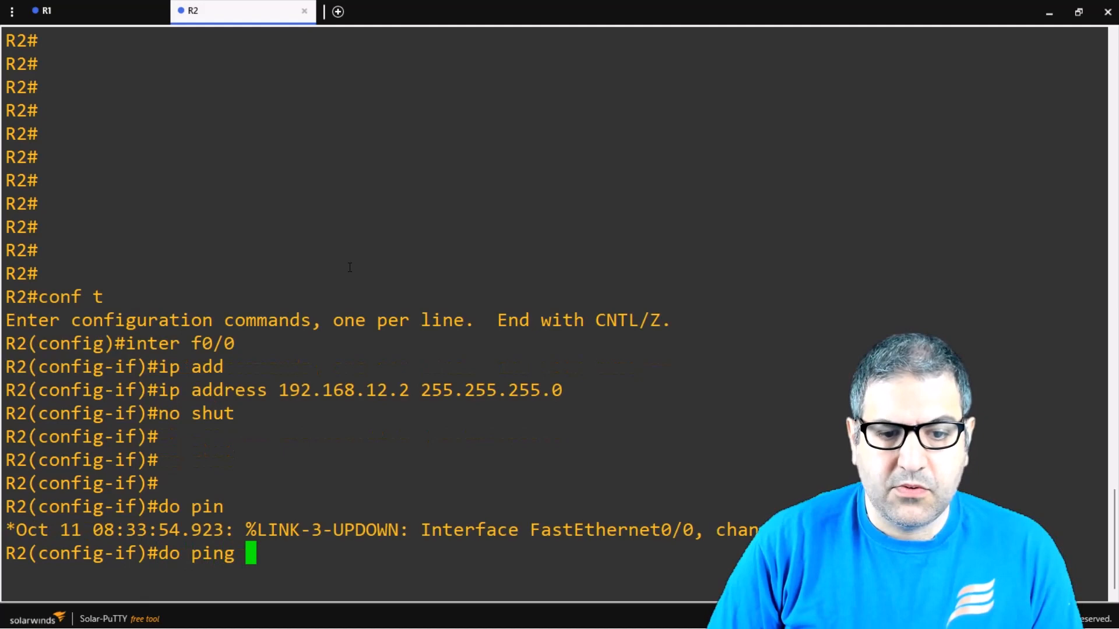
text(192.168.12.1)
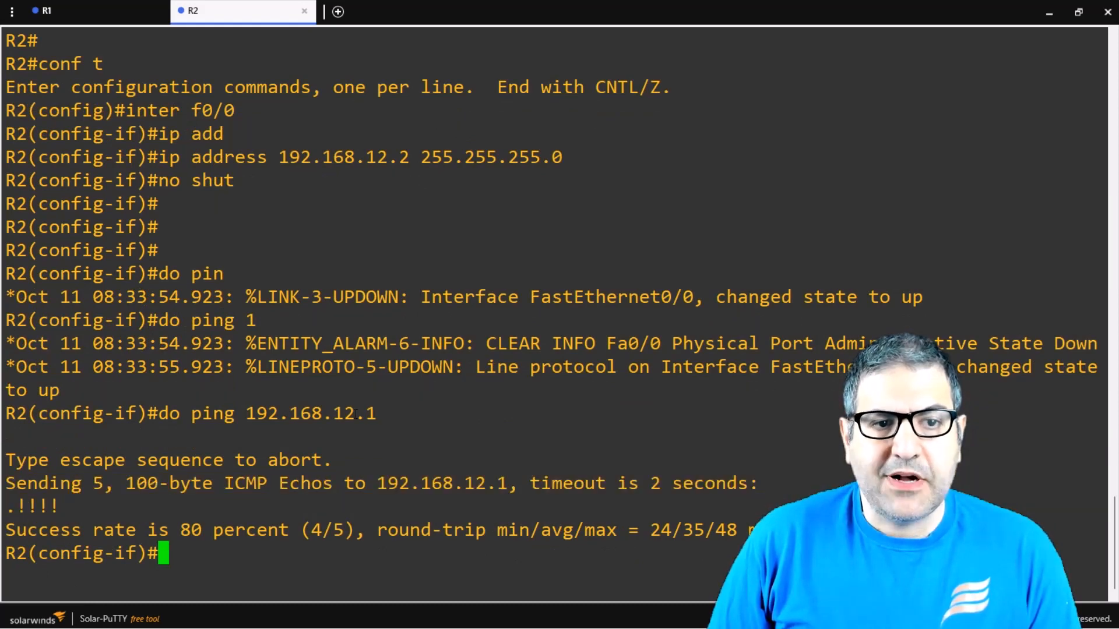
click(45, 10)
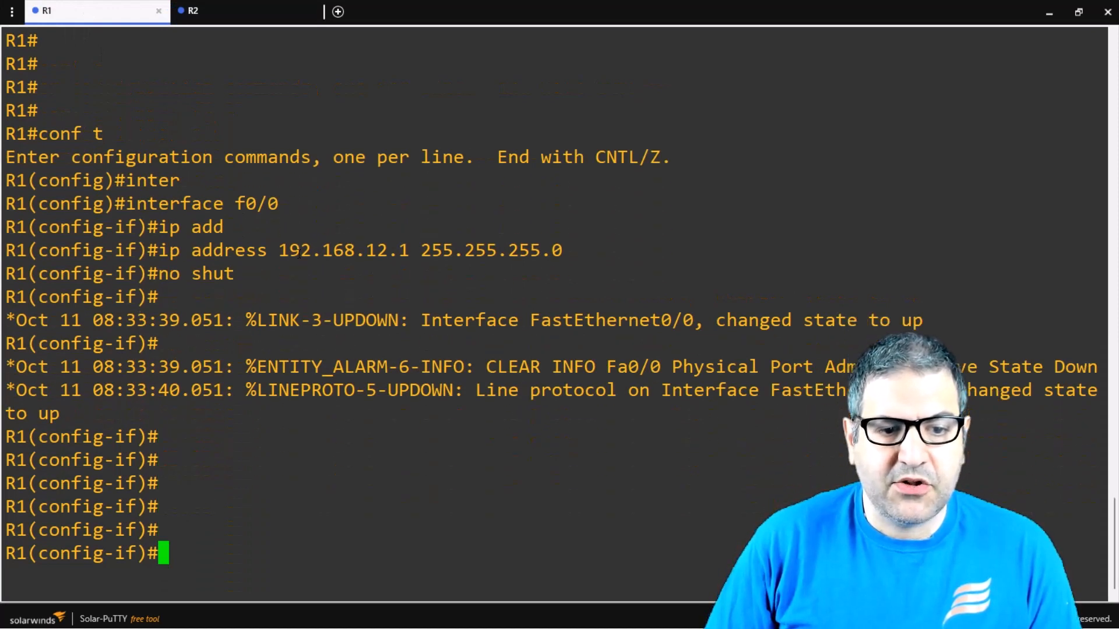
In R1's global config set hostname R1 and ip domain-name cisco.local
text(exit)
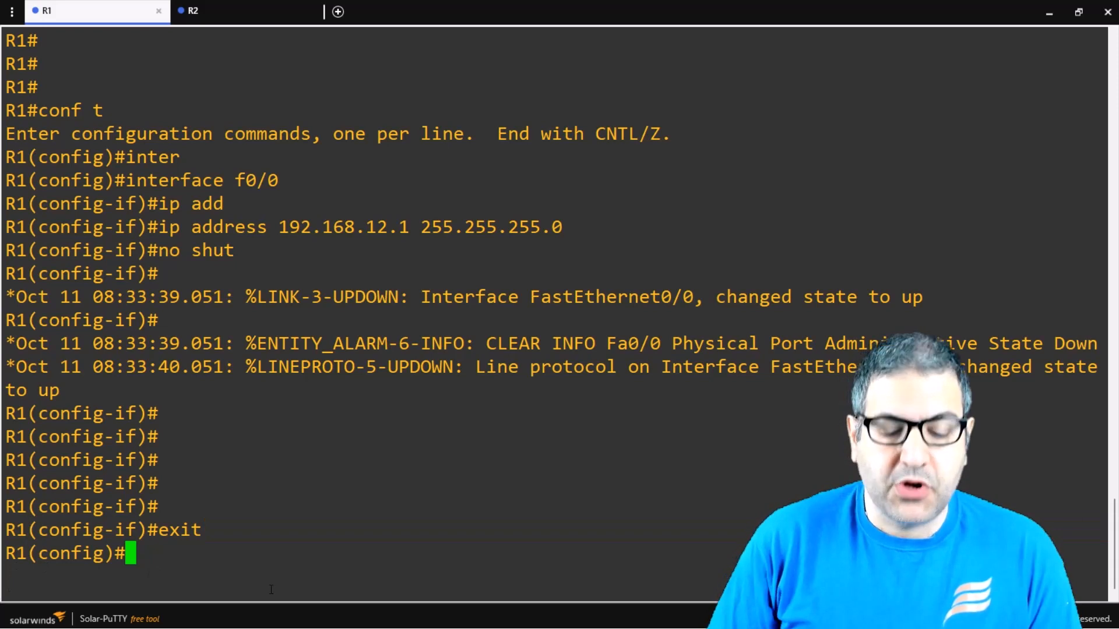
text(gos)
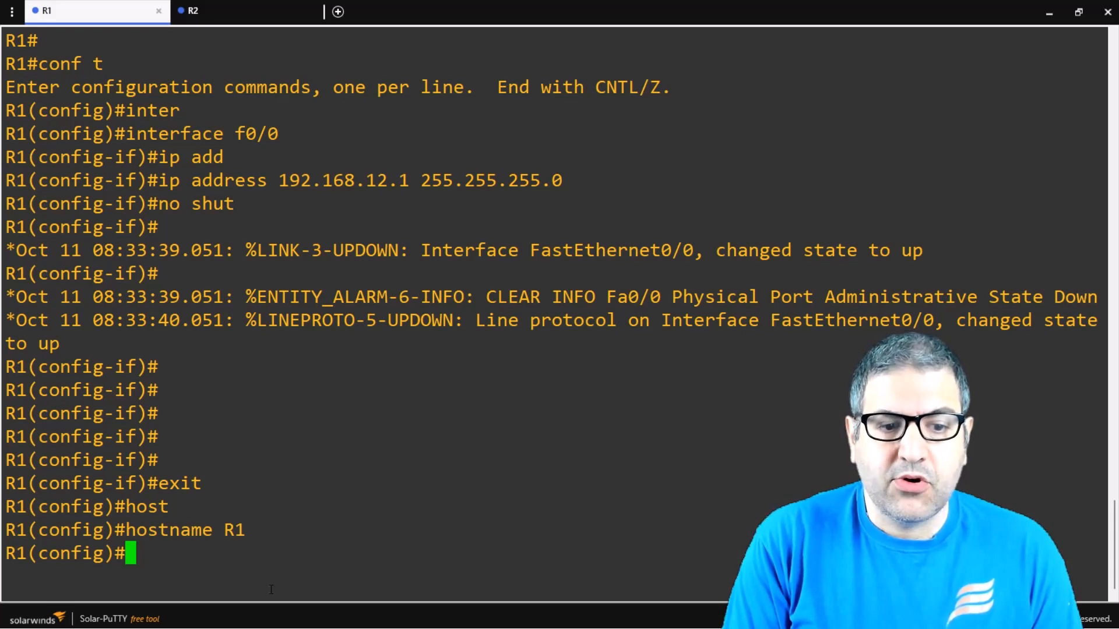
text(ip domi)
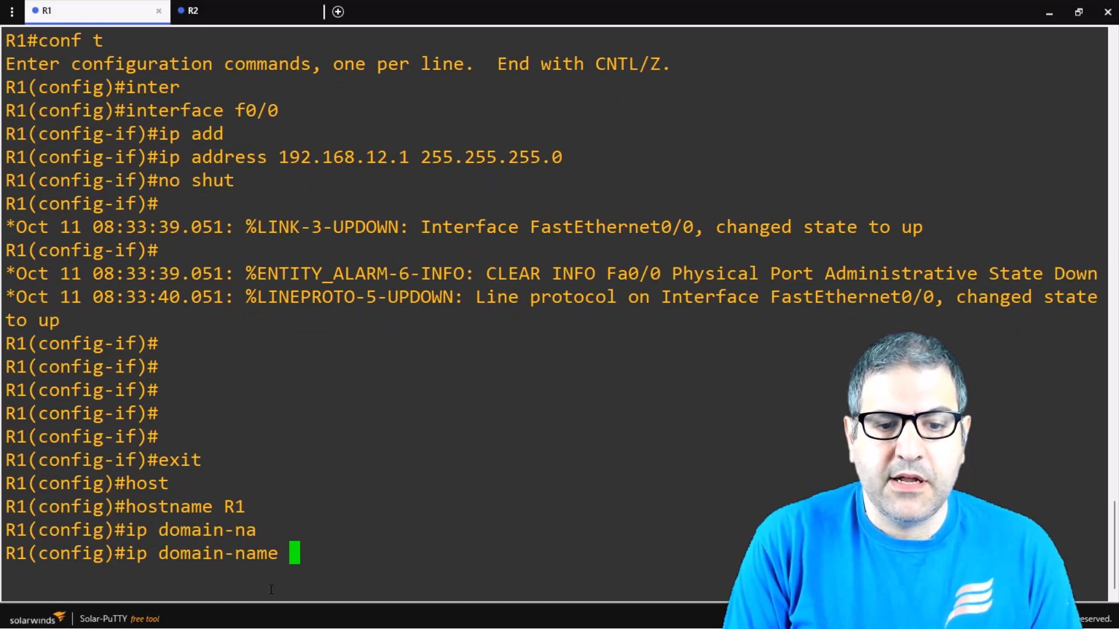
text(?)
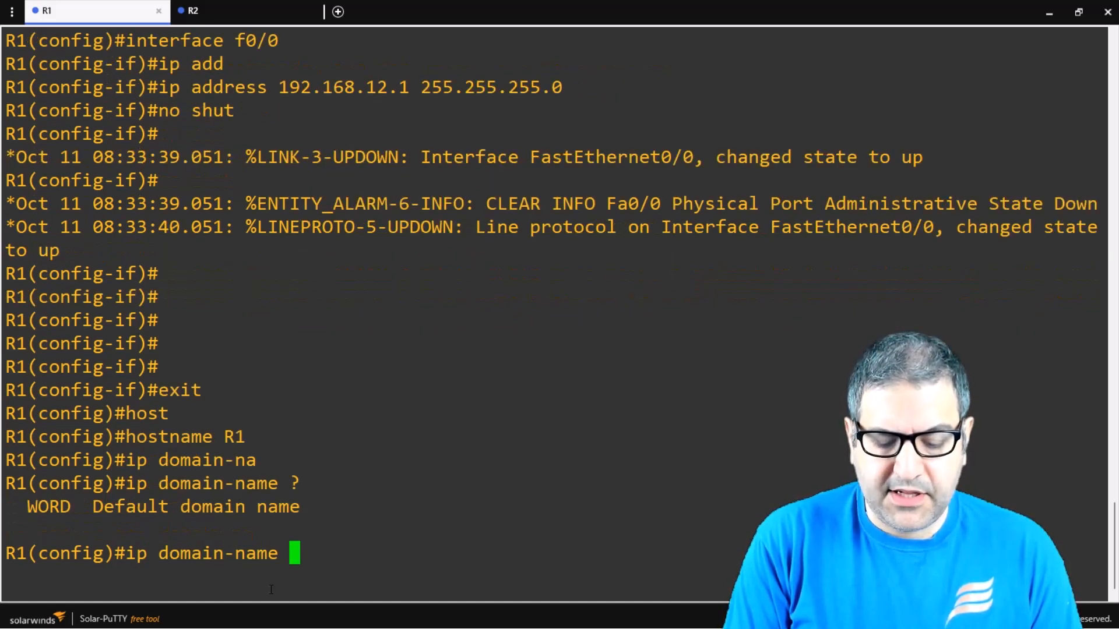
text(cisco.local)
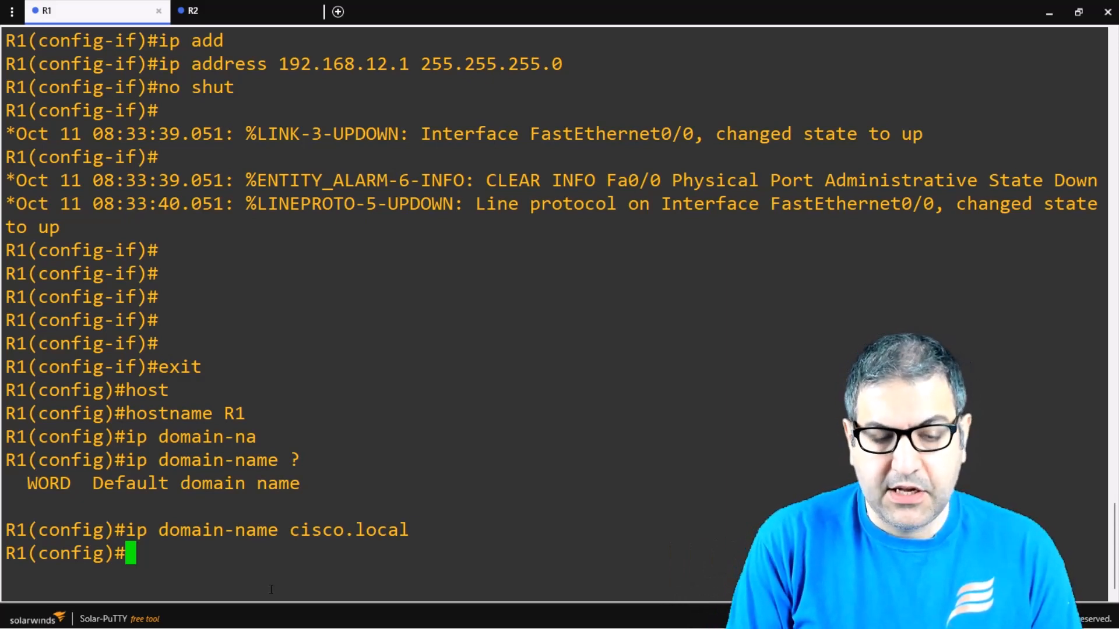
Run crypto key generate rsa on R1 with a 2048-bit modulus
text(crypto)
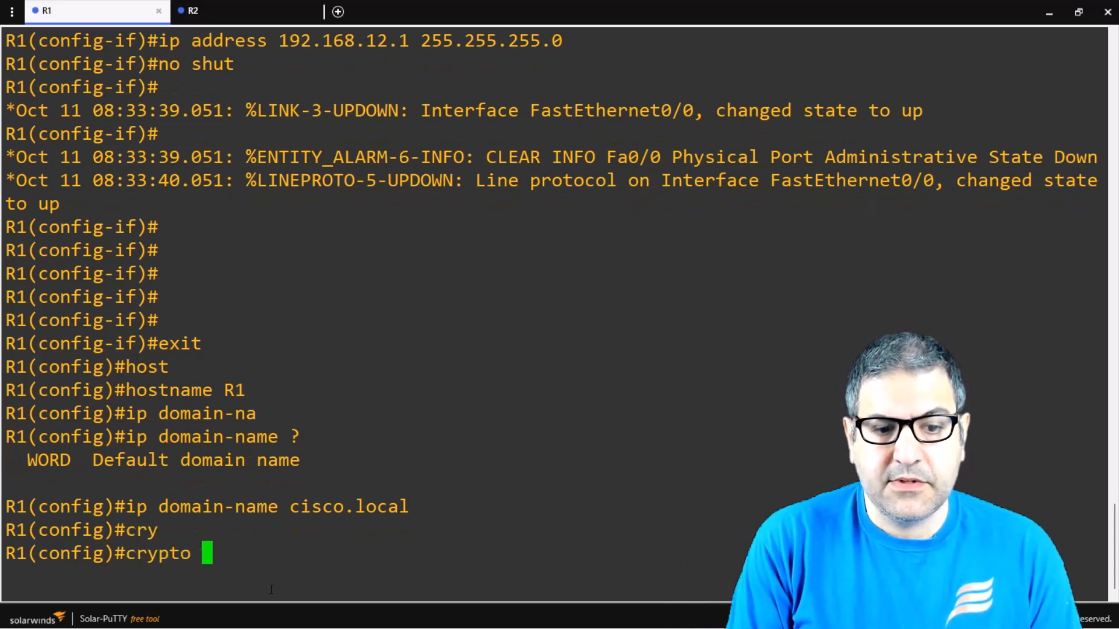
text(rsa)
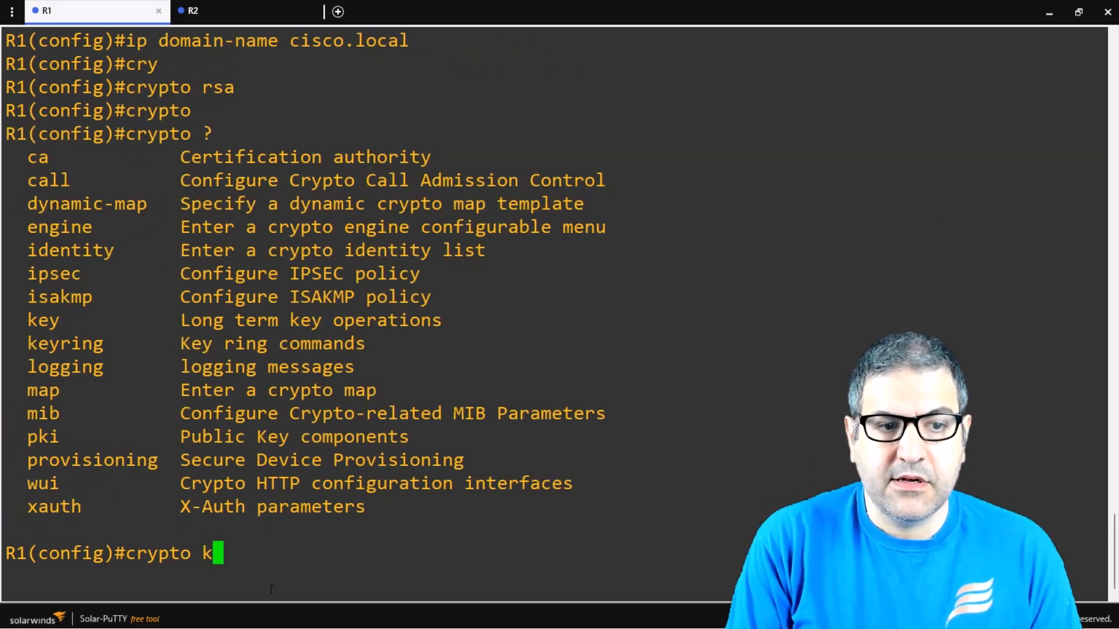
text(ey)
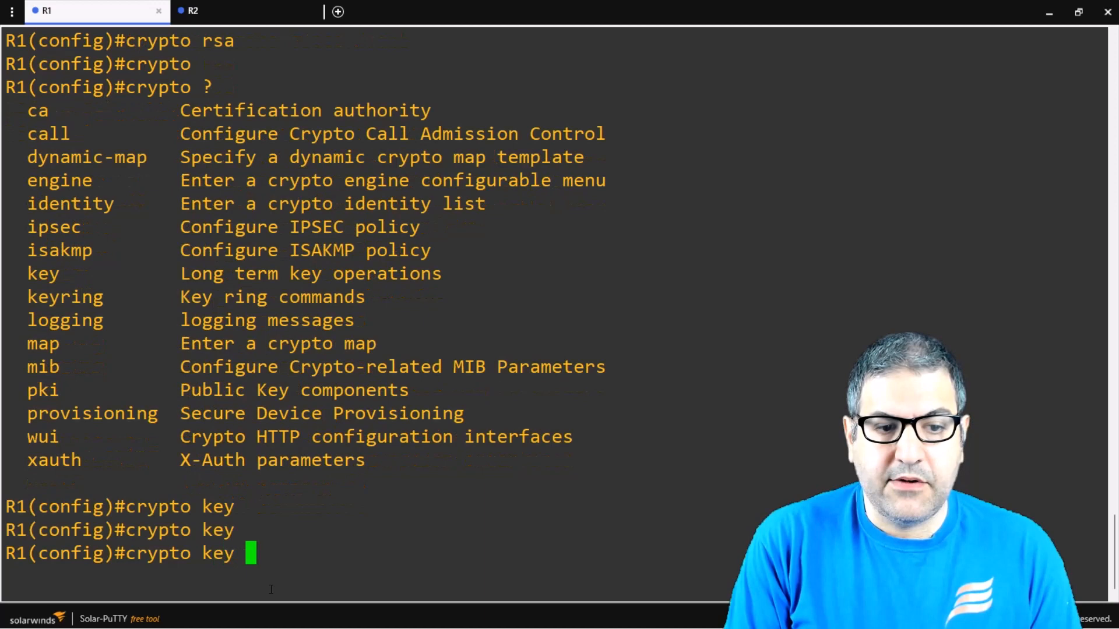
text(?)
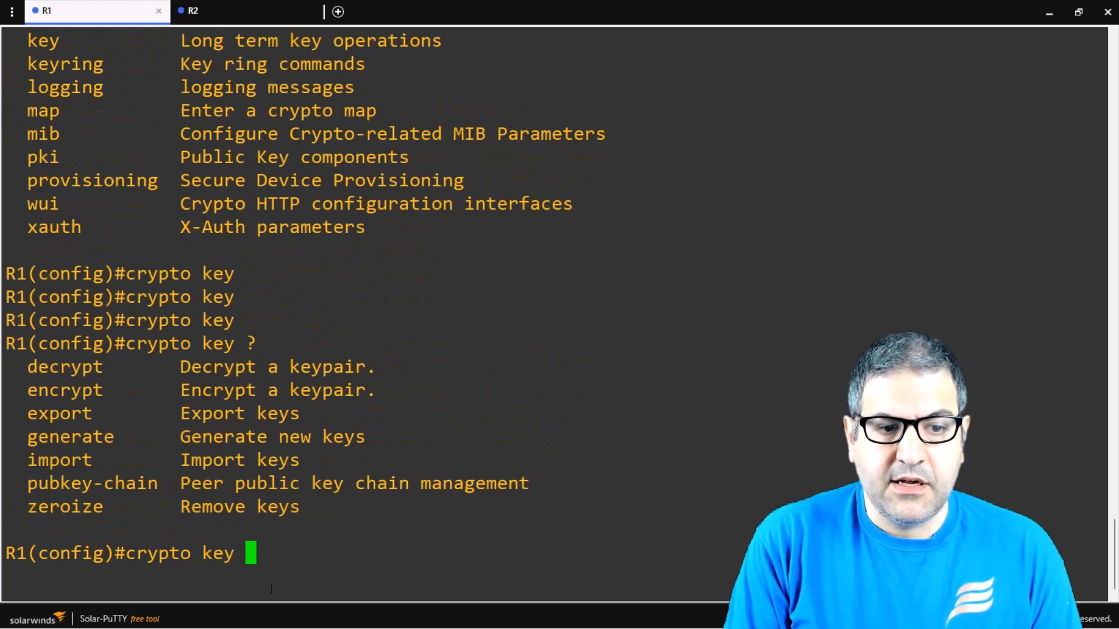
text(generate rsa)
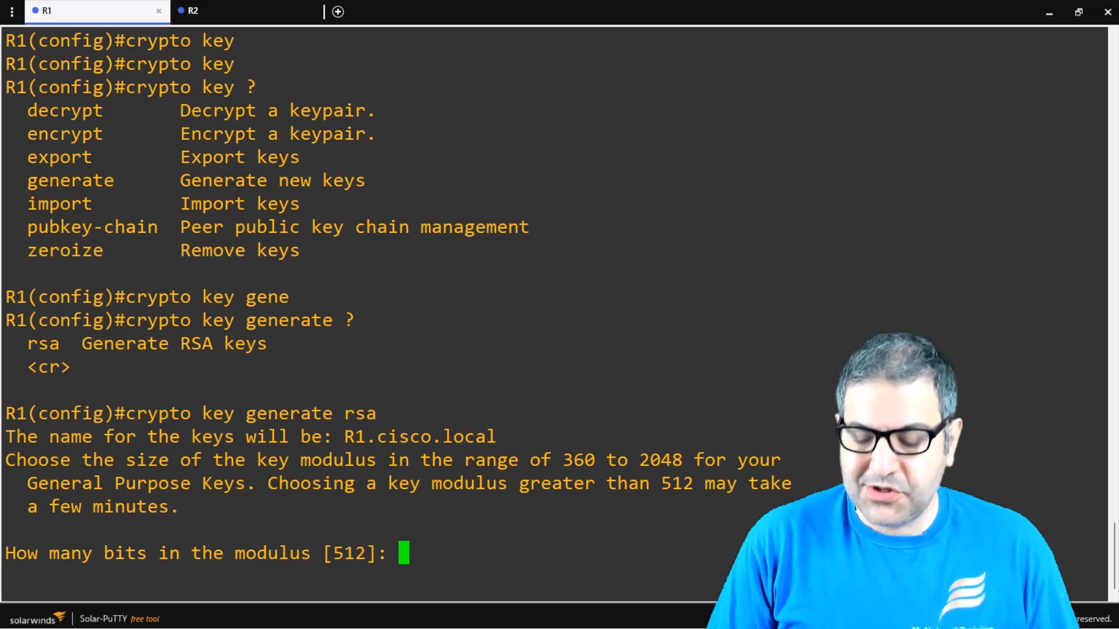
text(2048)
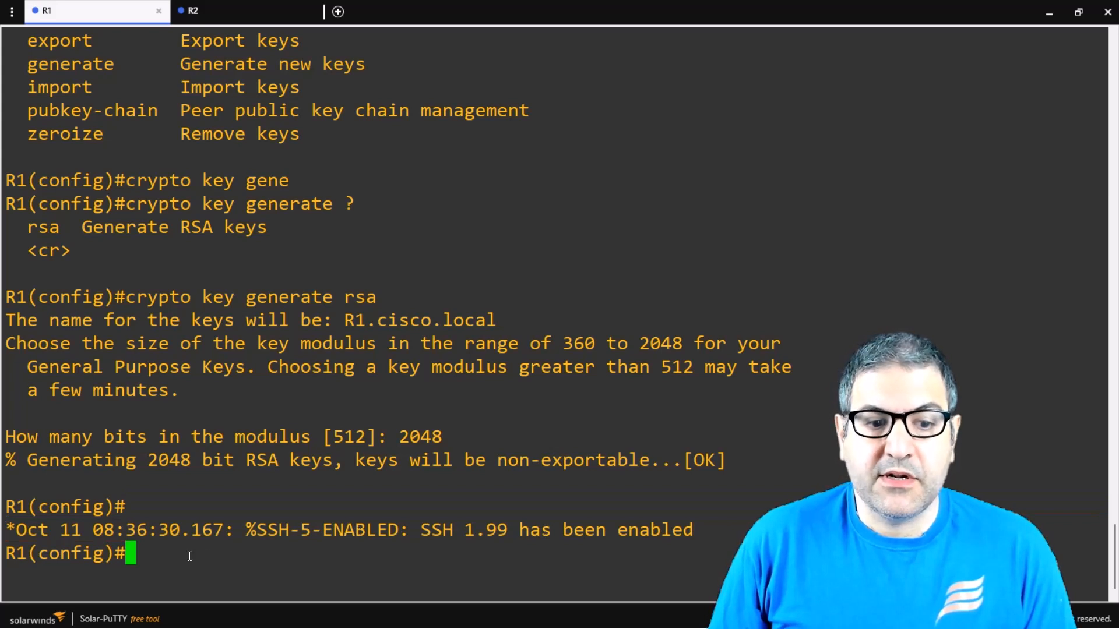
Set ip ssh version 2 on R1 and enter line vty 0 15 configuration
text(ip ssh  version)
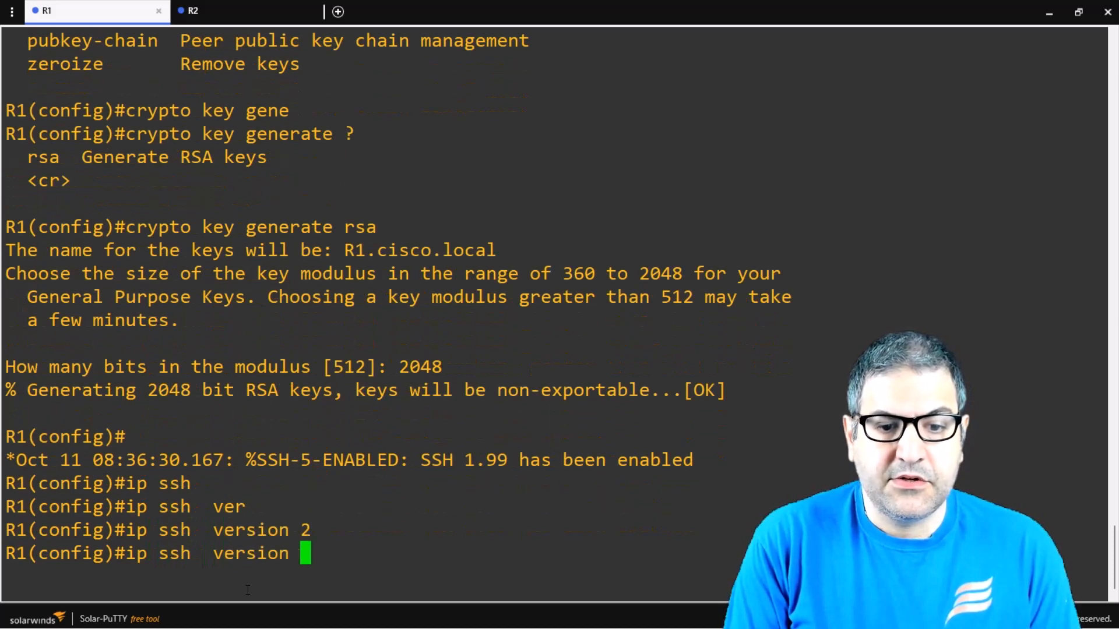
text(?)
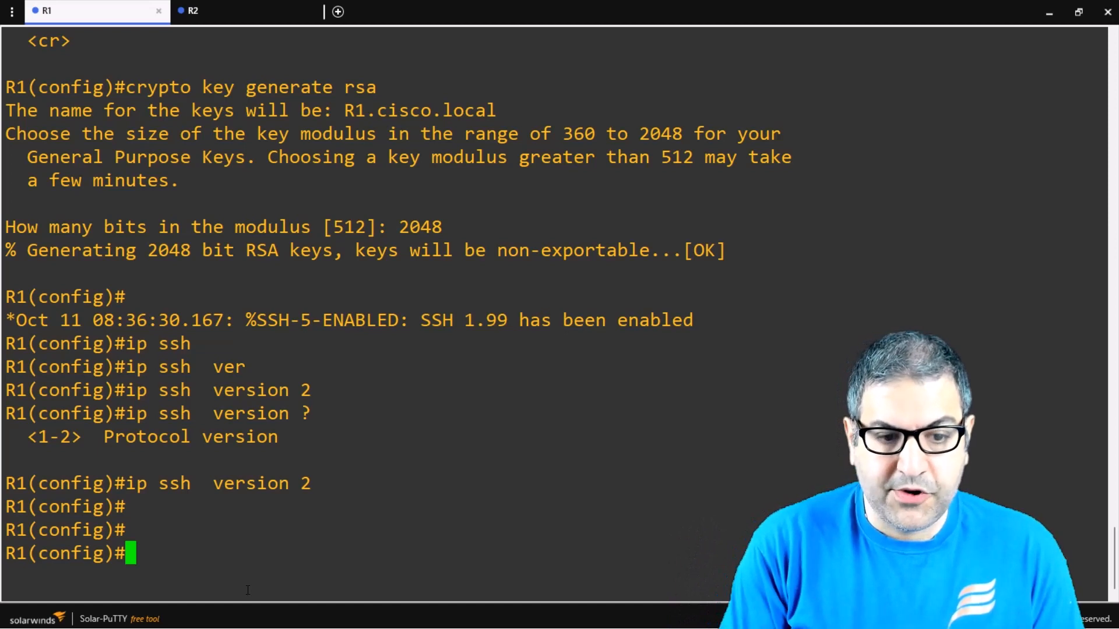
text(line vty 0)
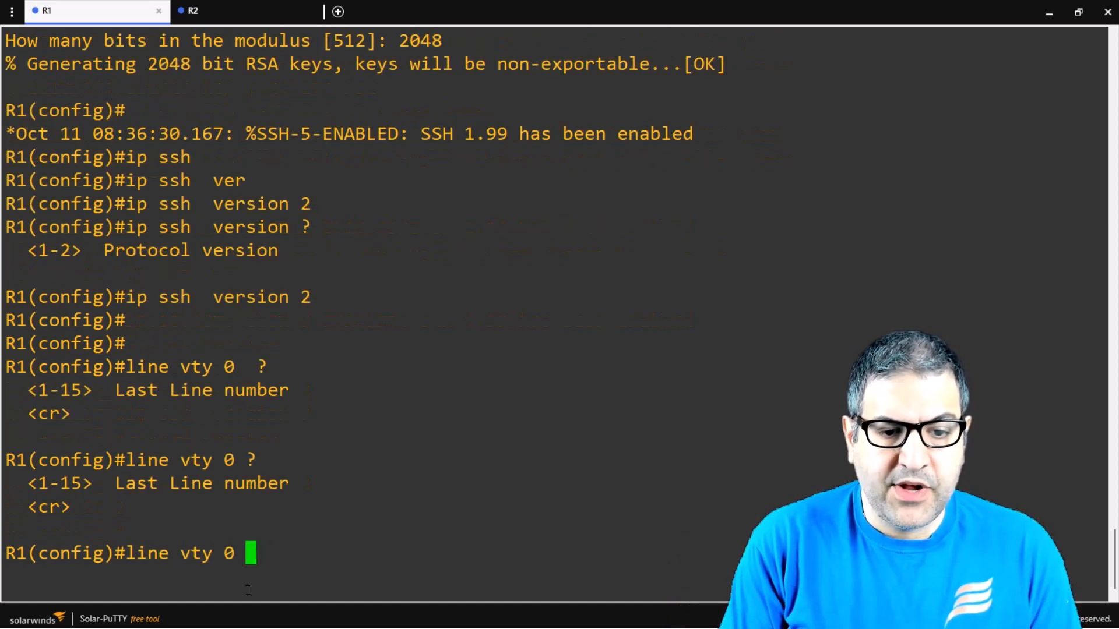
text(15)
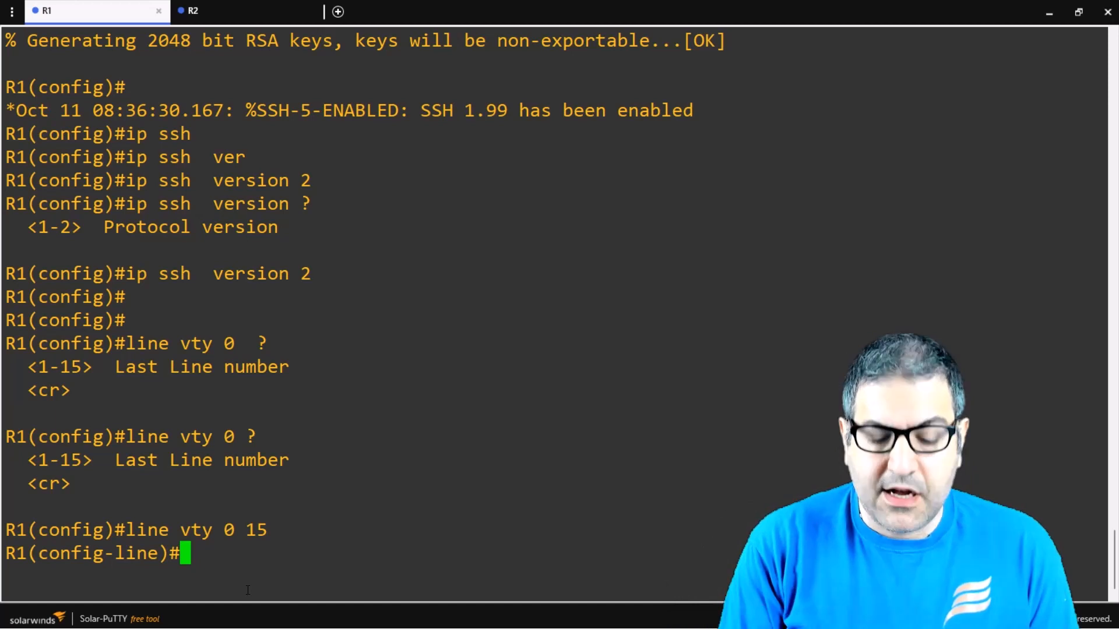
Restrict vty lines 0-15 to transport input ssh with login local
text(tra)
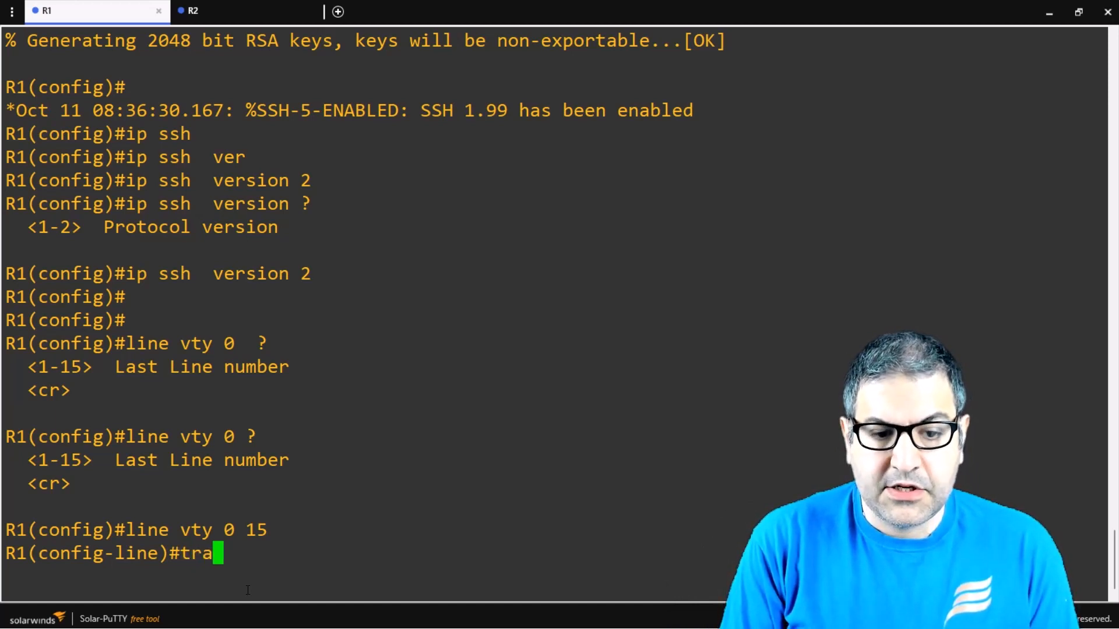
text(transport i)
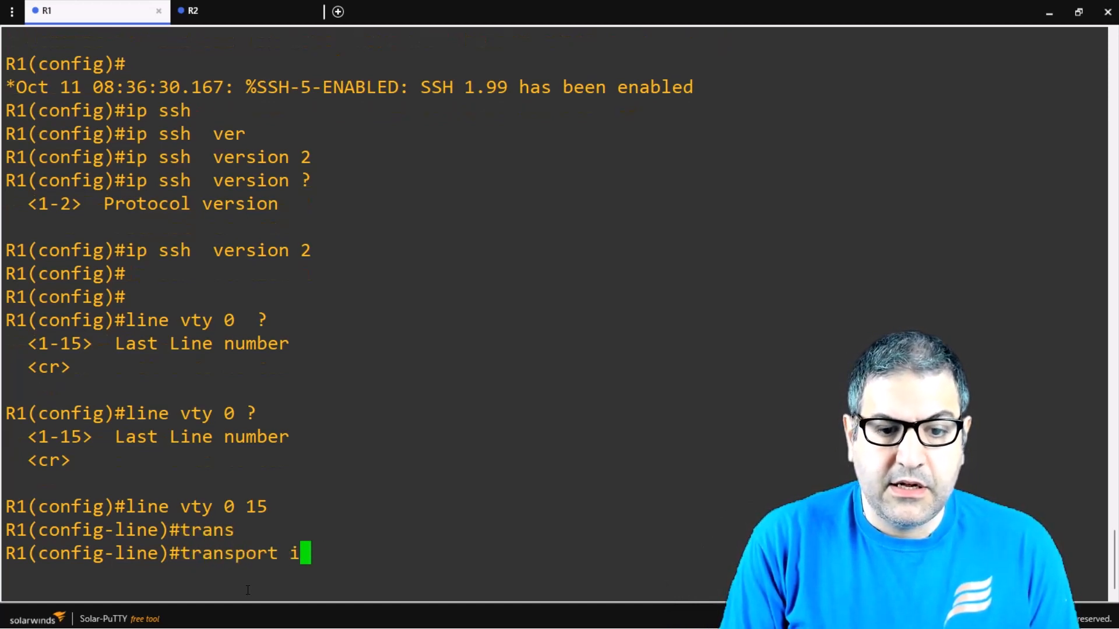
text(nput ?)
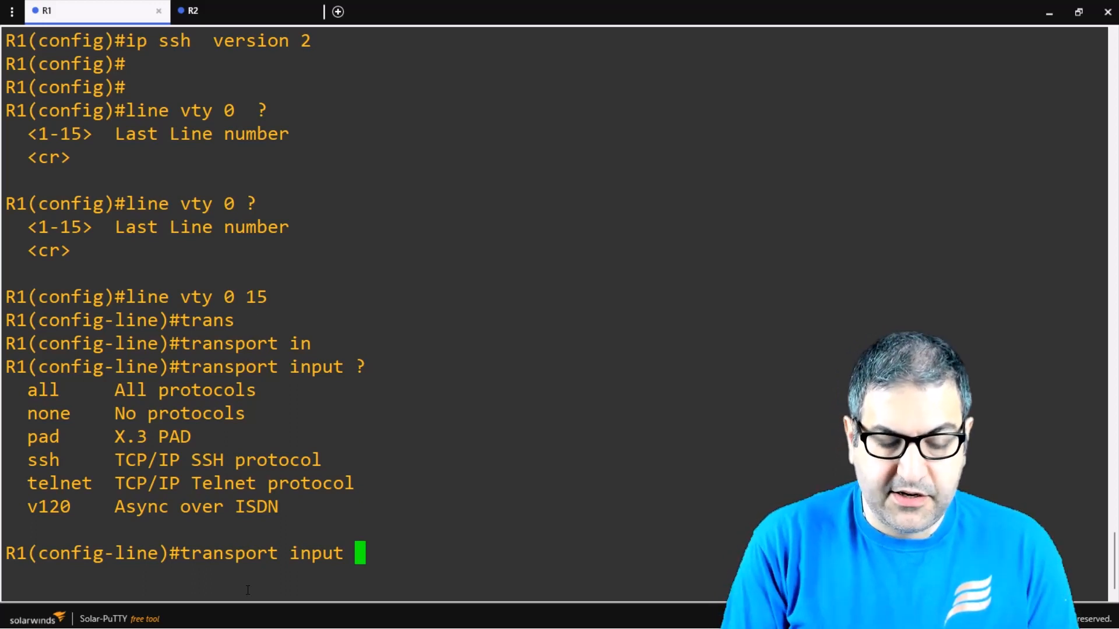
text(ssh)
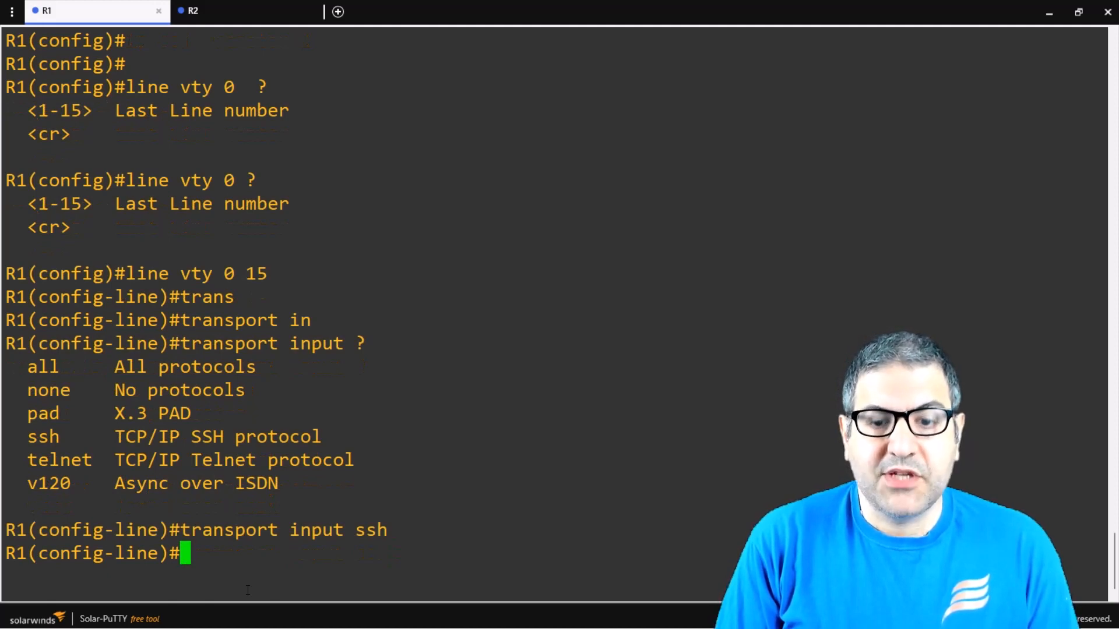
text(login l)
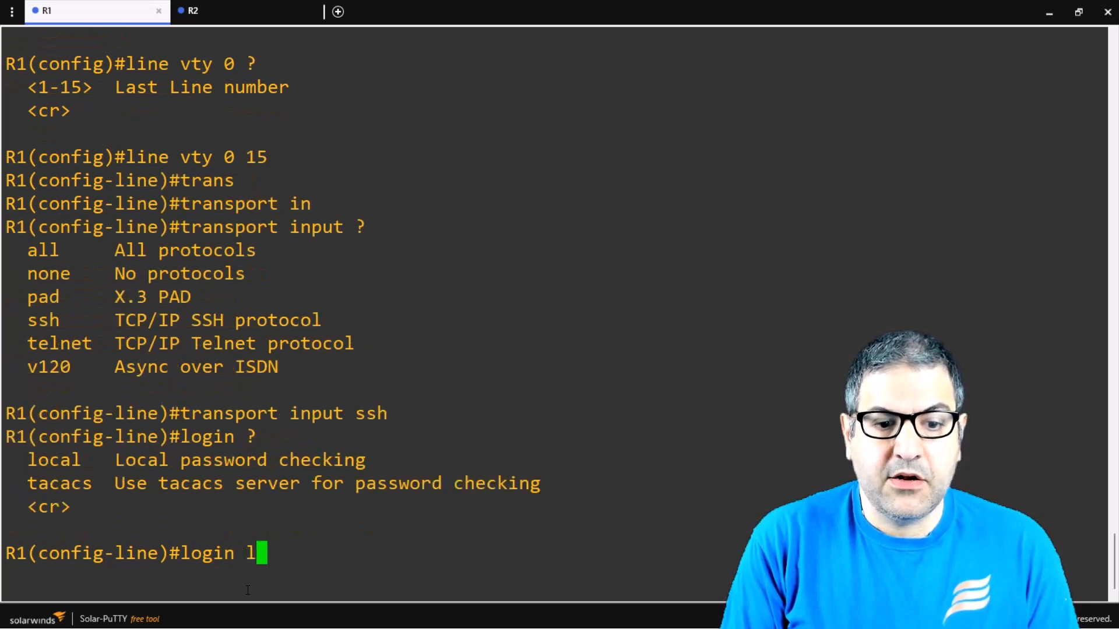
text(ocal)
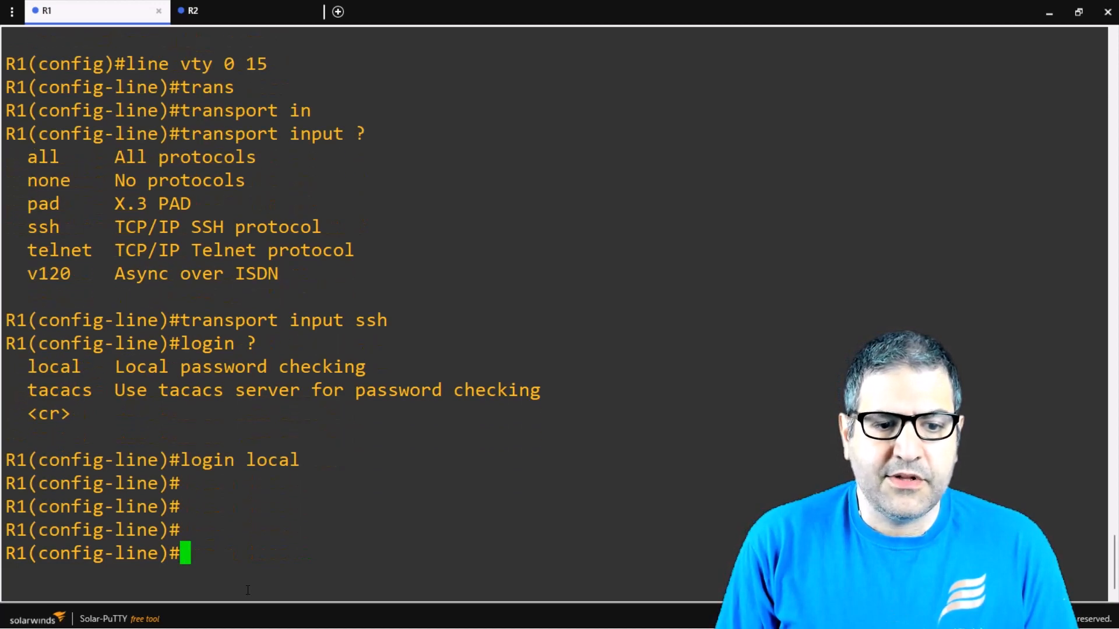
text(ex)
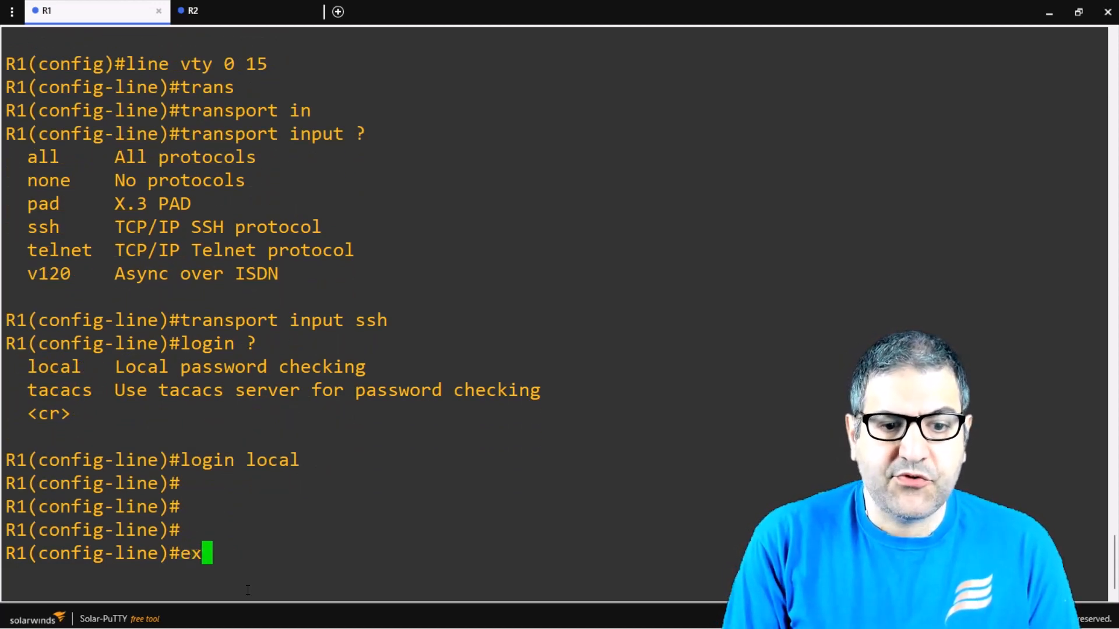
key(Enter)
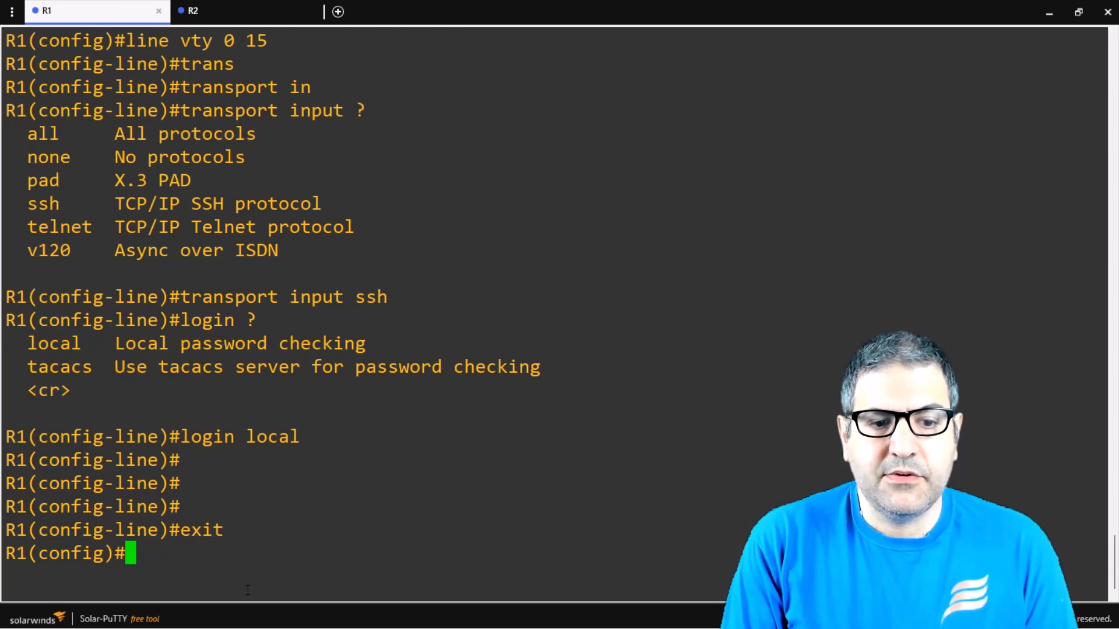
text(username)
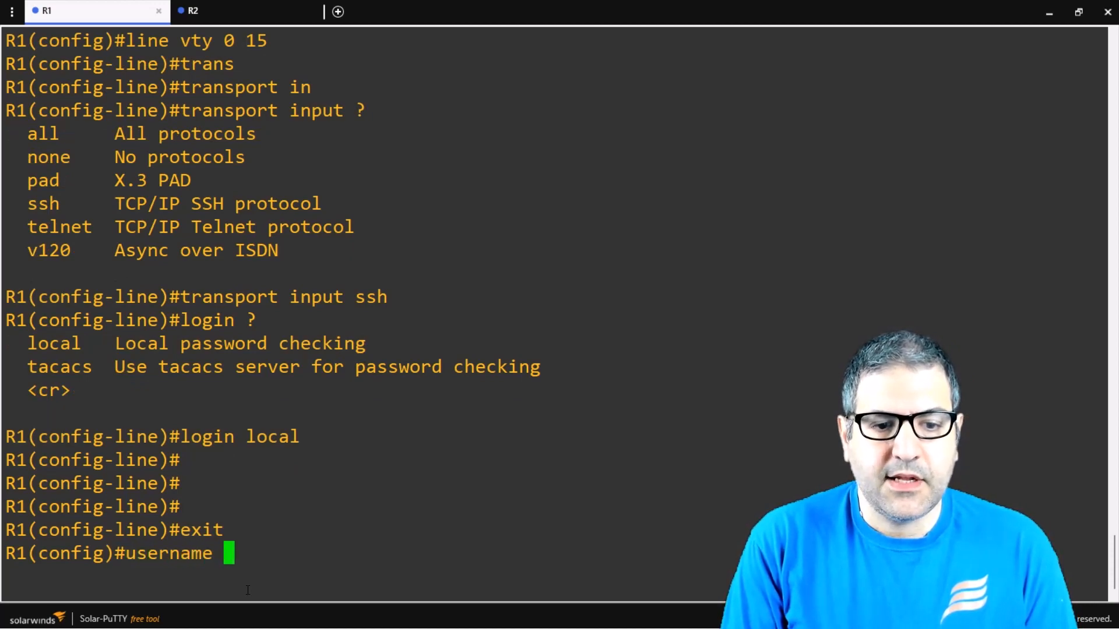
text(Maher privilege)
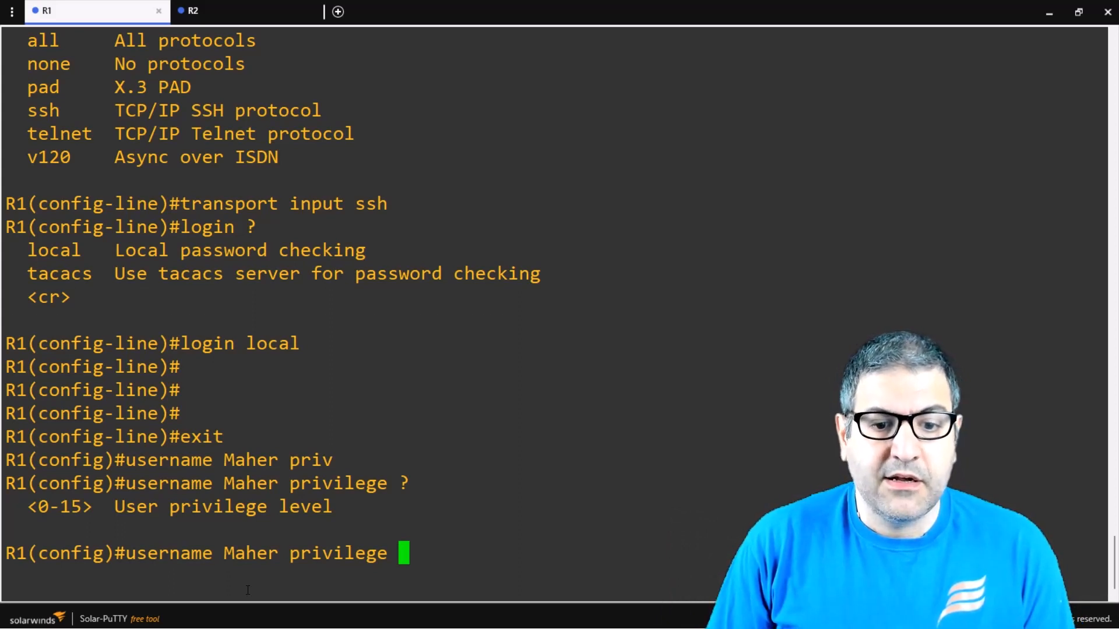
text(15 pass)
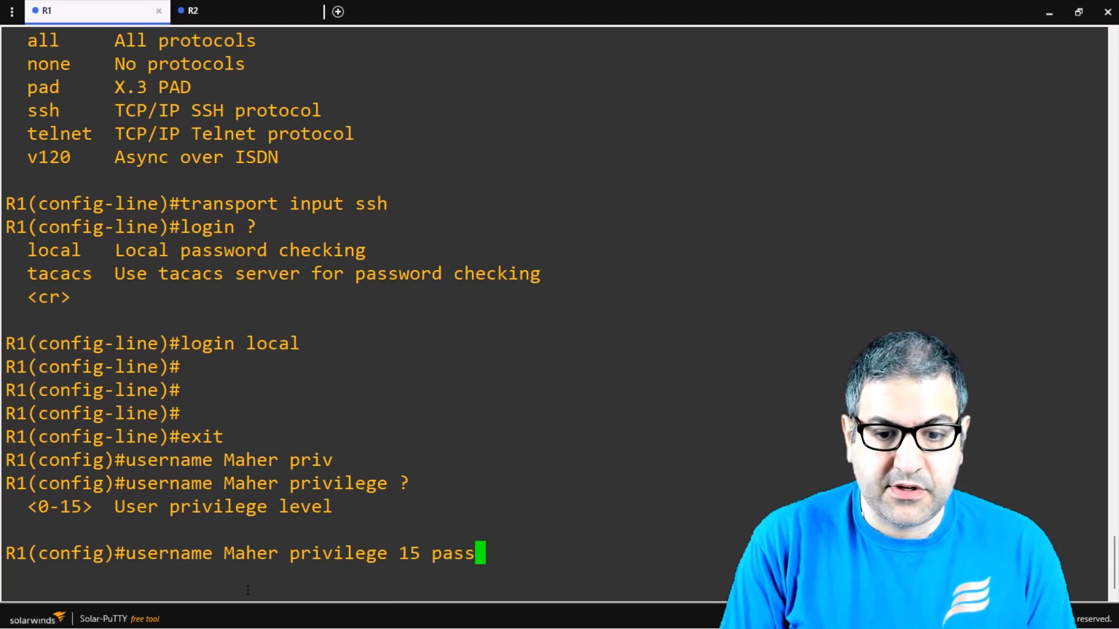
text(word ?)
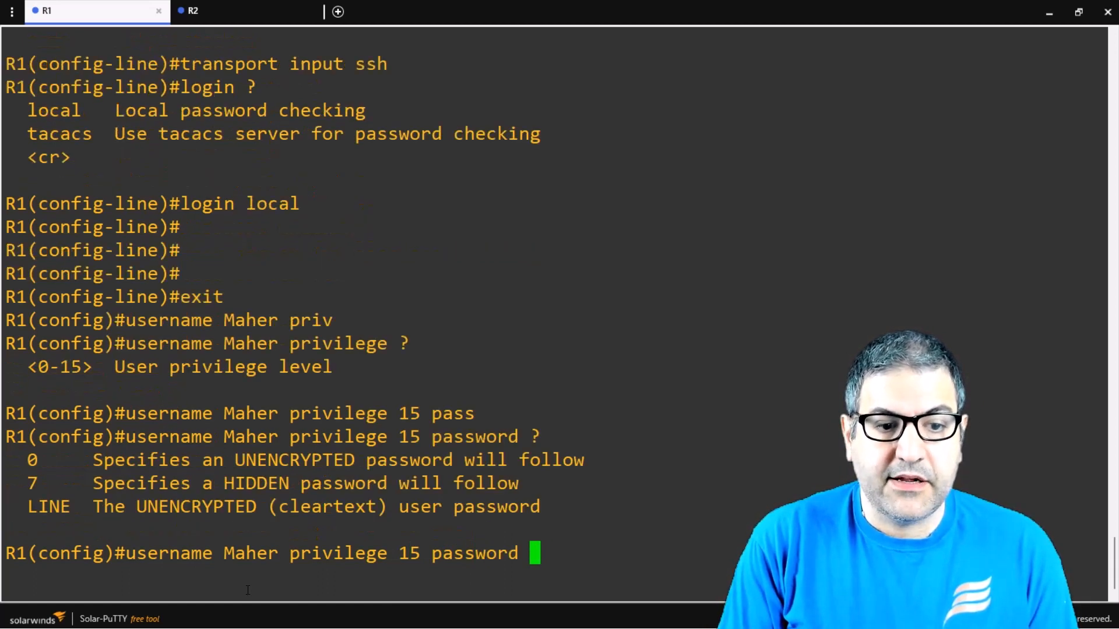
text(Ha)
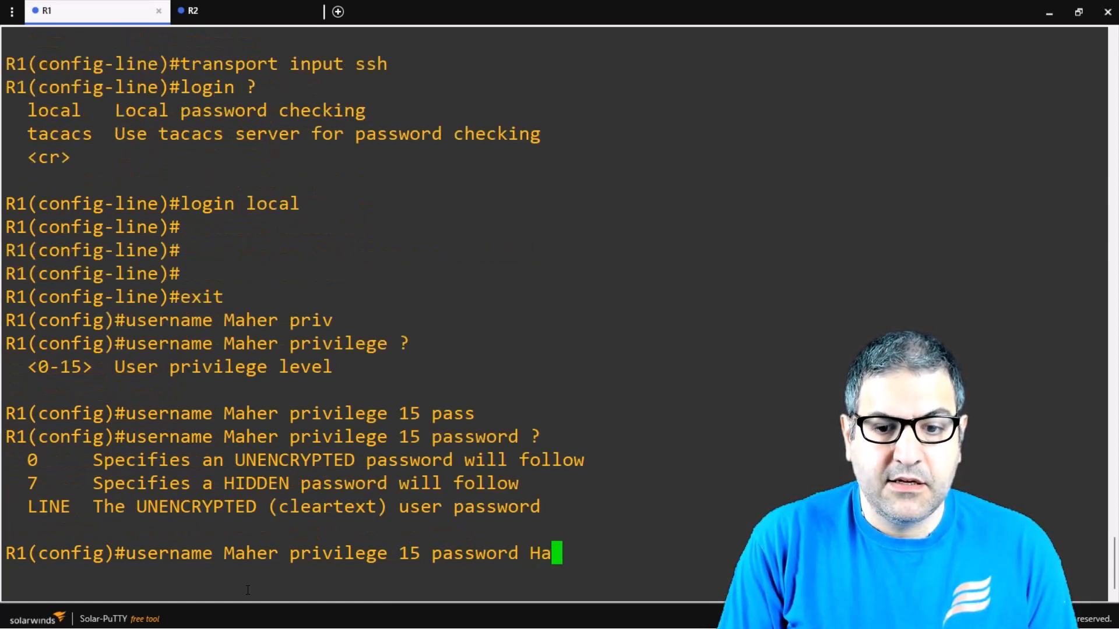
text(ddad)
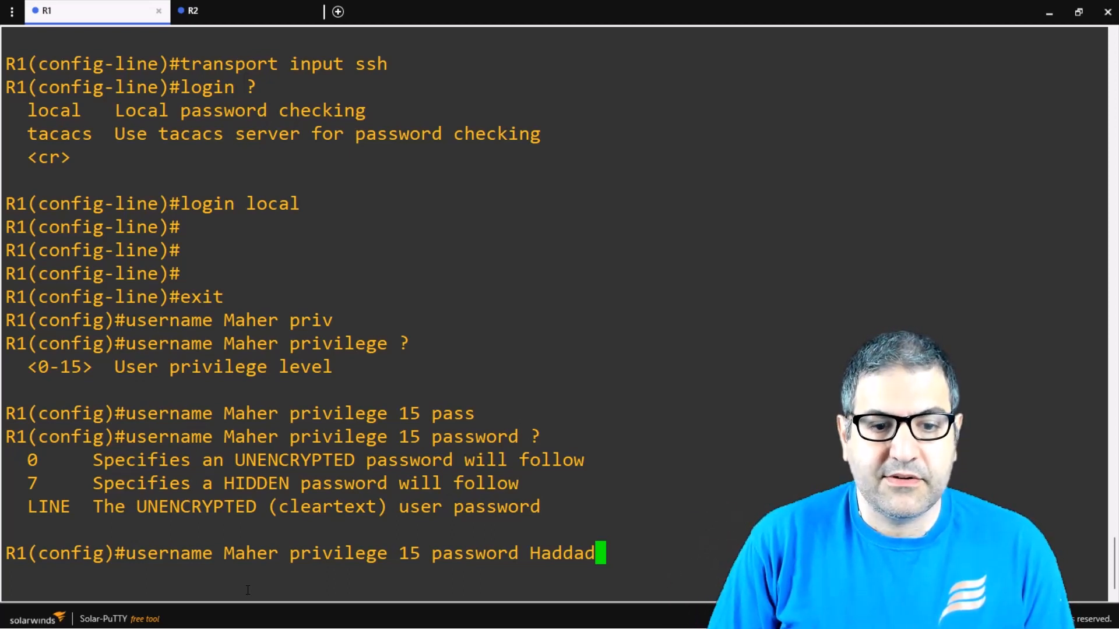
key(Enter)
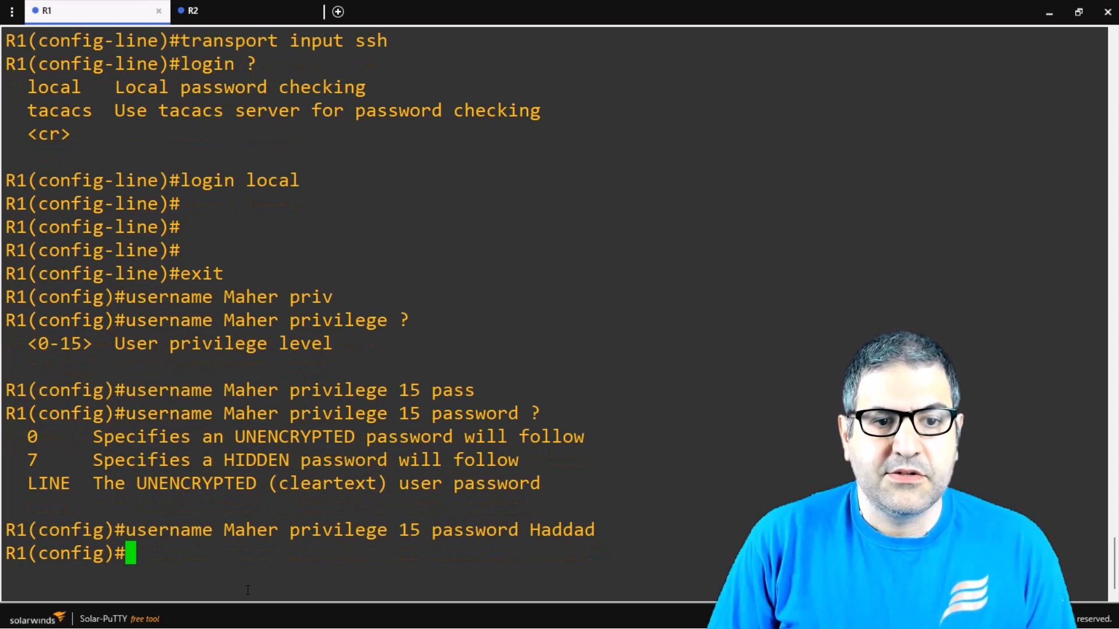
text(en)
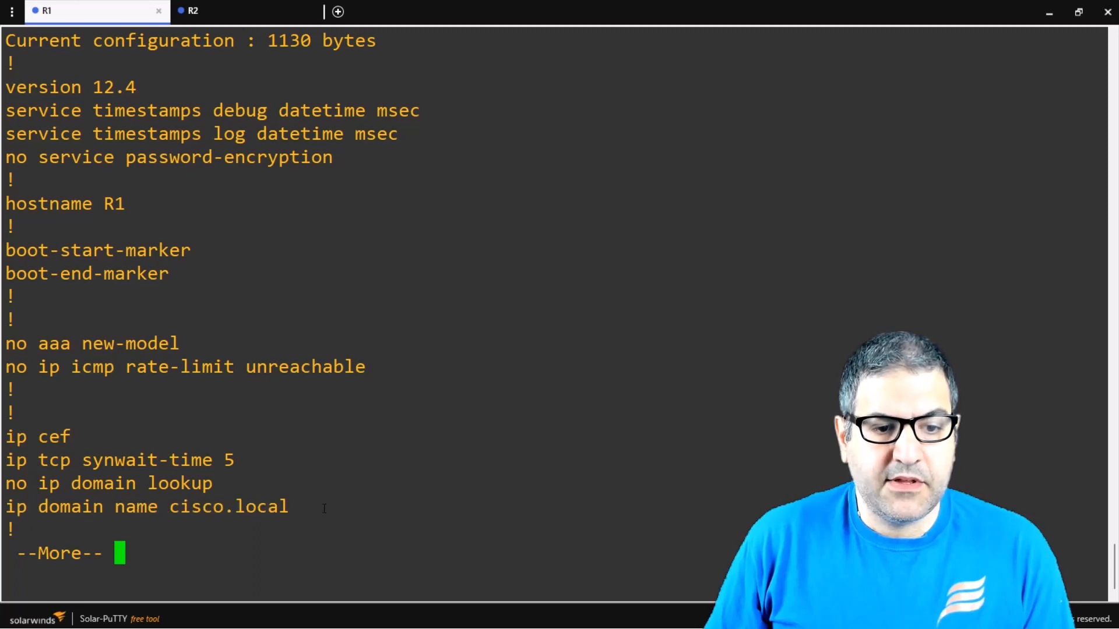
Page through R1's show running-config and highlight the vty 0 4 and 5 15 sections
key(space)
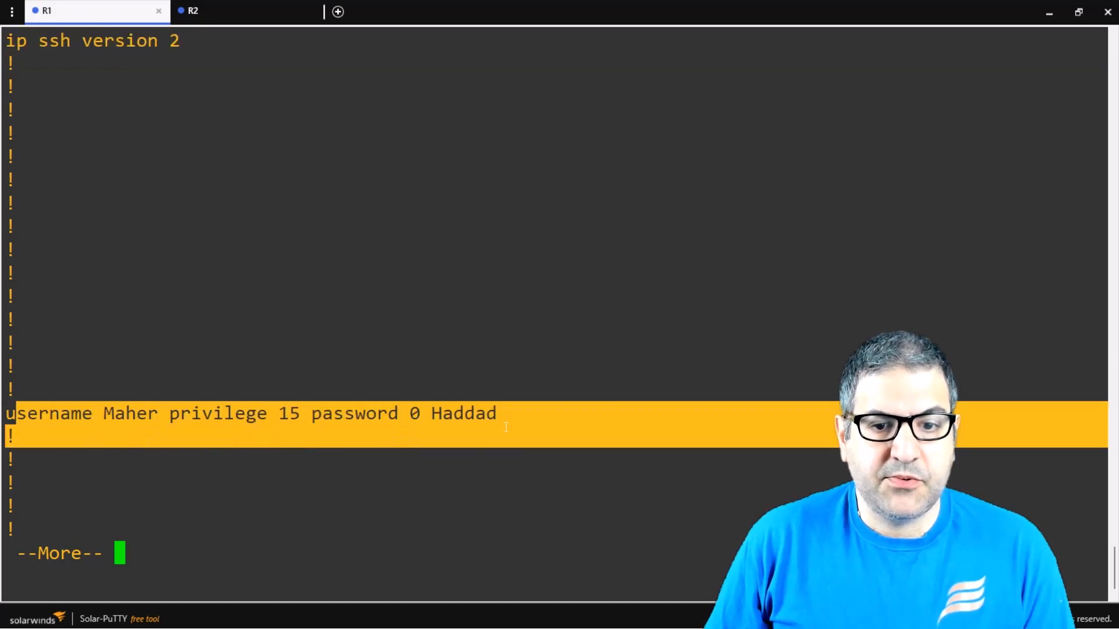
key(space)
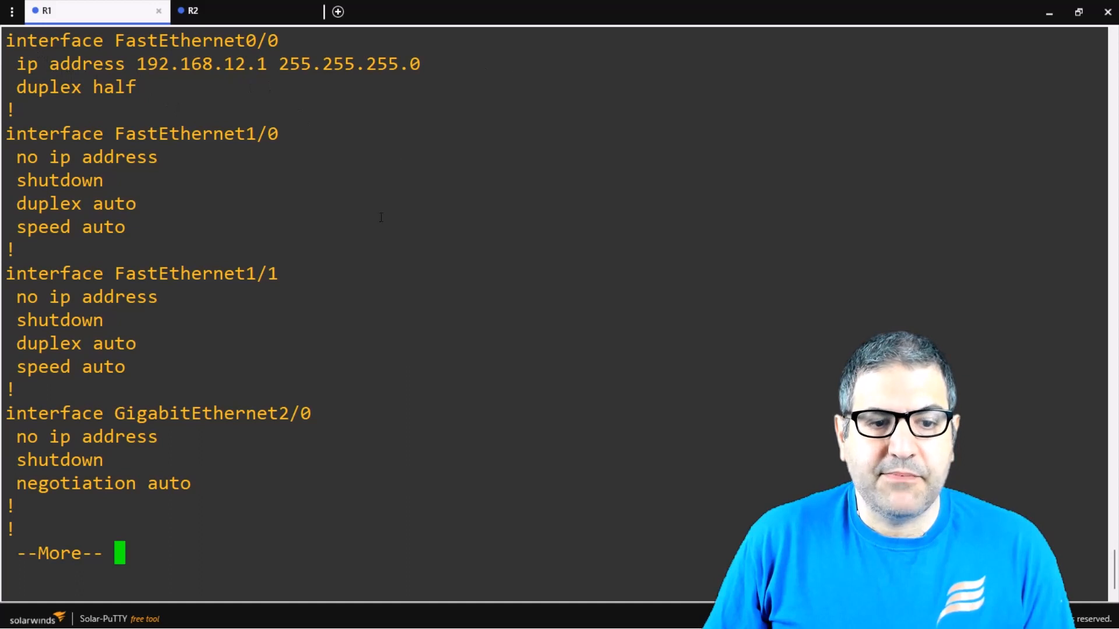
key(space)
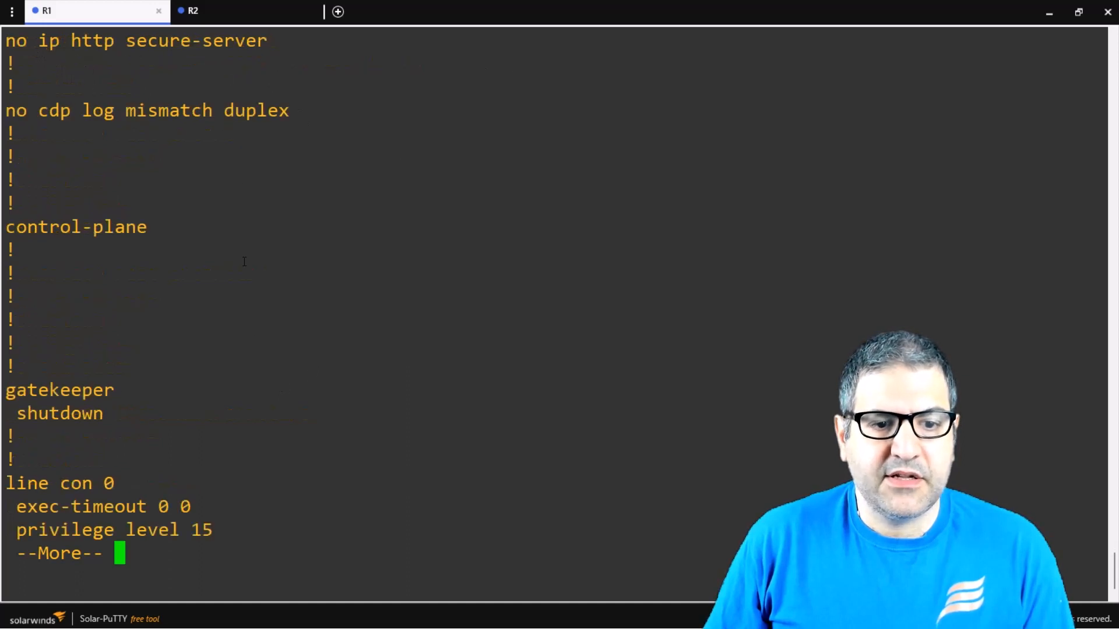
key(space)
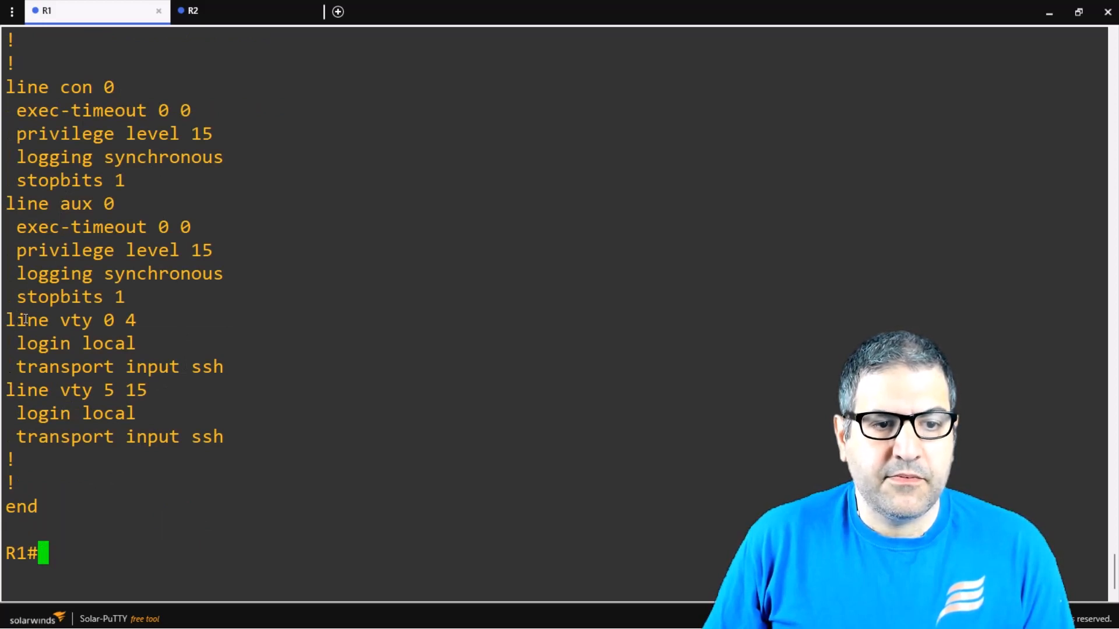
drag(5, 319, 221, 437)
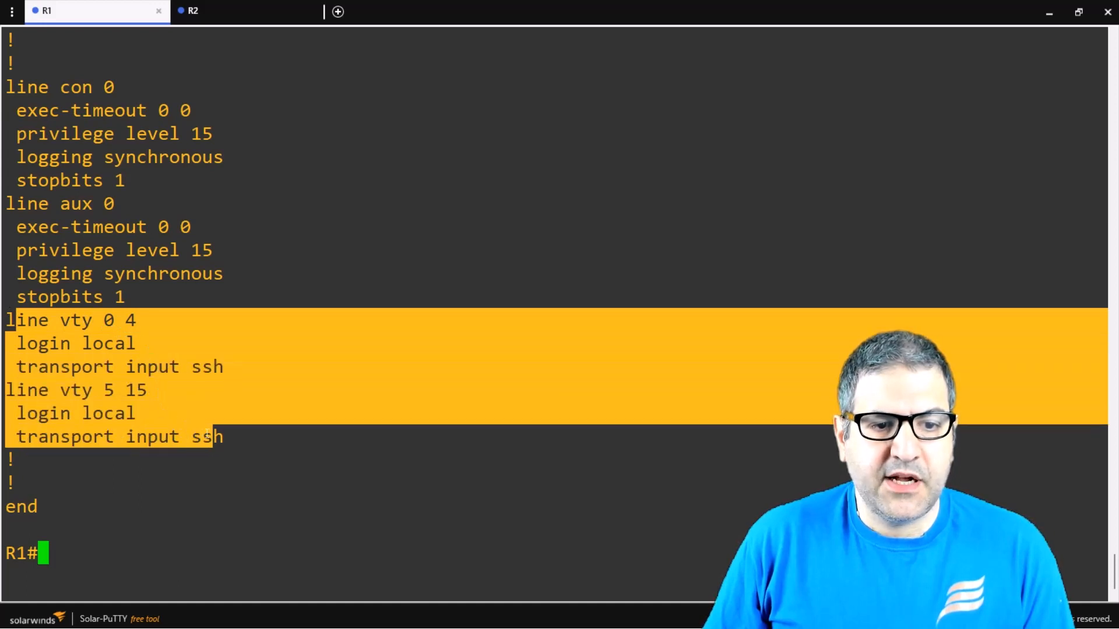
mouse_move(254, 429)
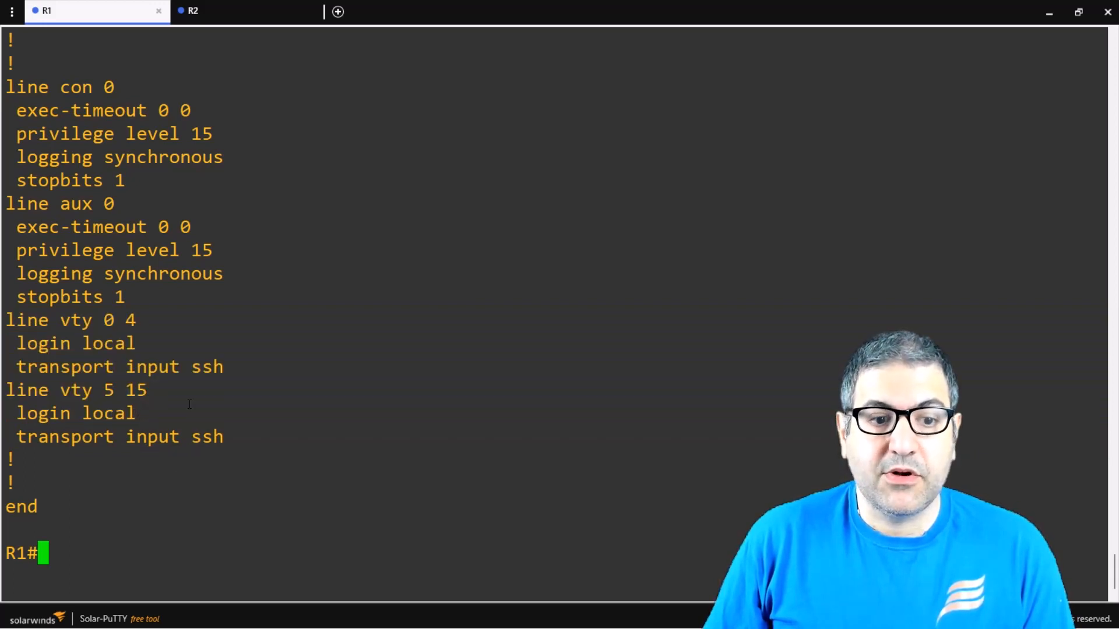
double_click(204, 436)
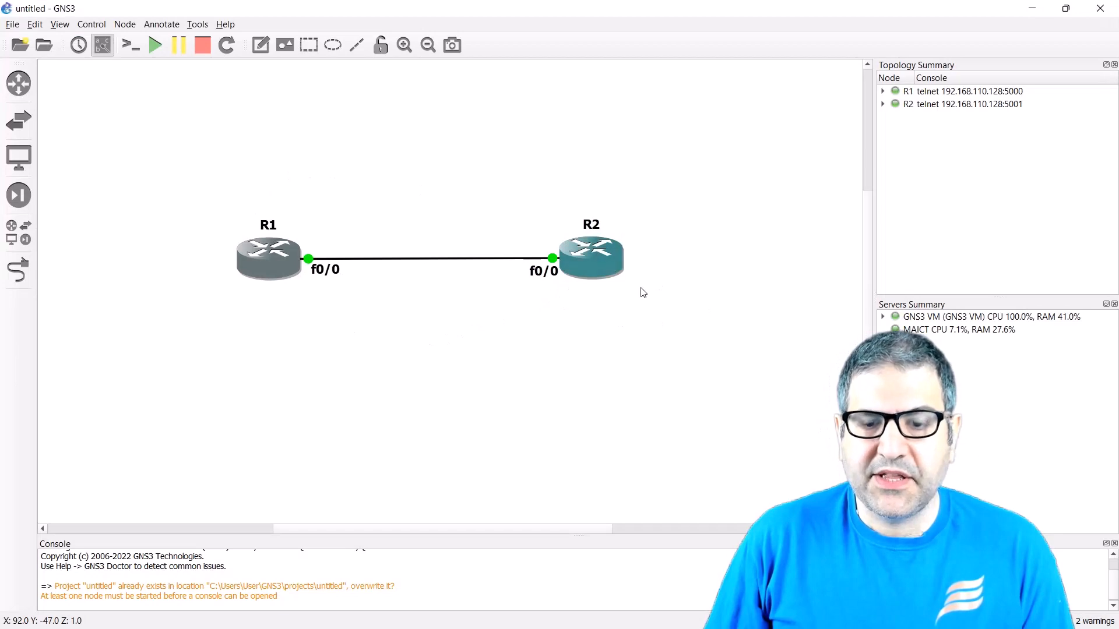
On R2's console leave configuration mode with end and explore ssh ? options
click(400, 259)
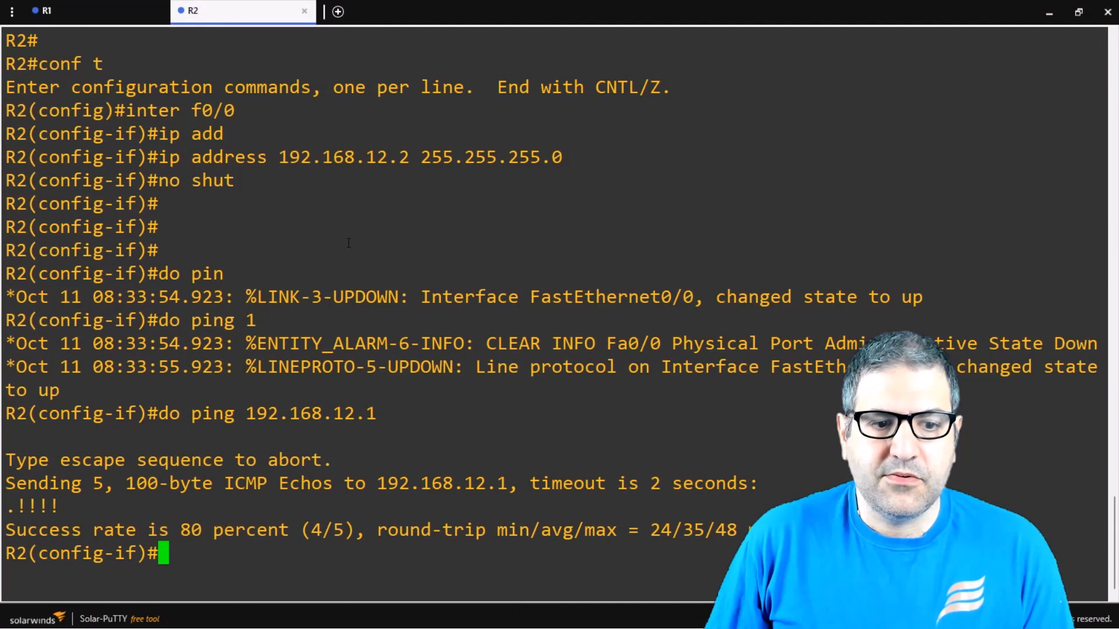
text(e)
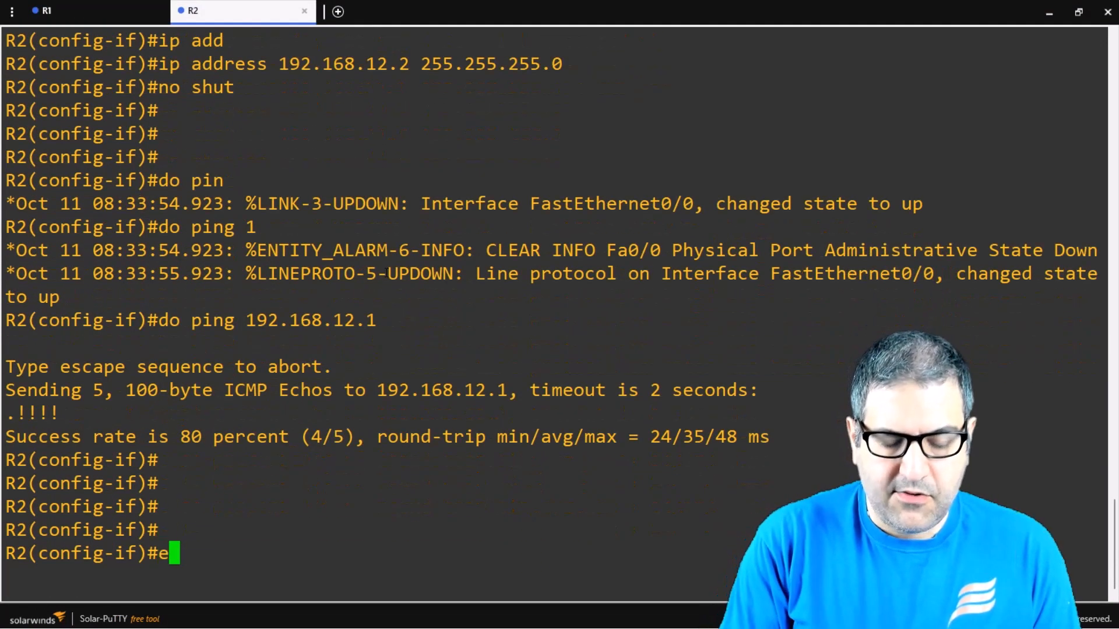
text(end)
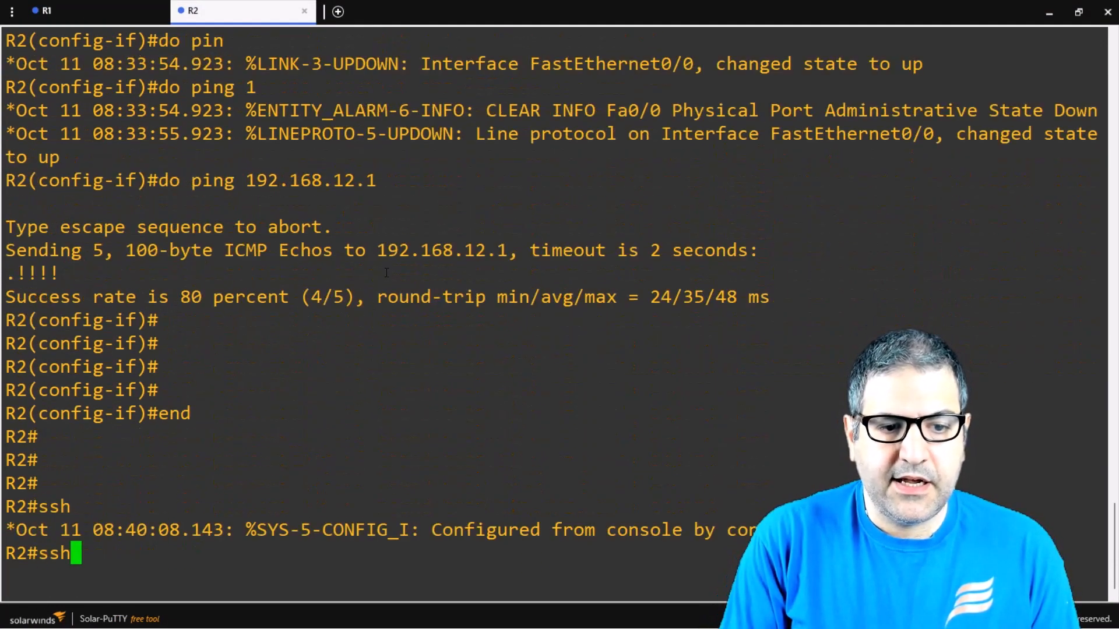
text(?)
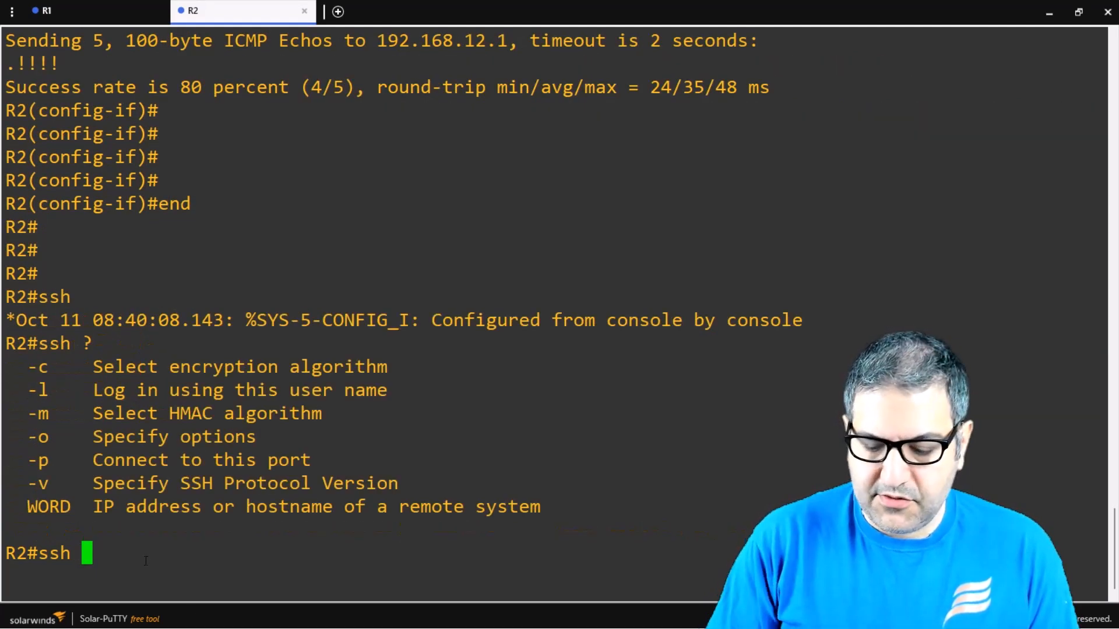
Begin the ssh -l login command toward R1's 192.168.12.1 address
text(-l Maher)
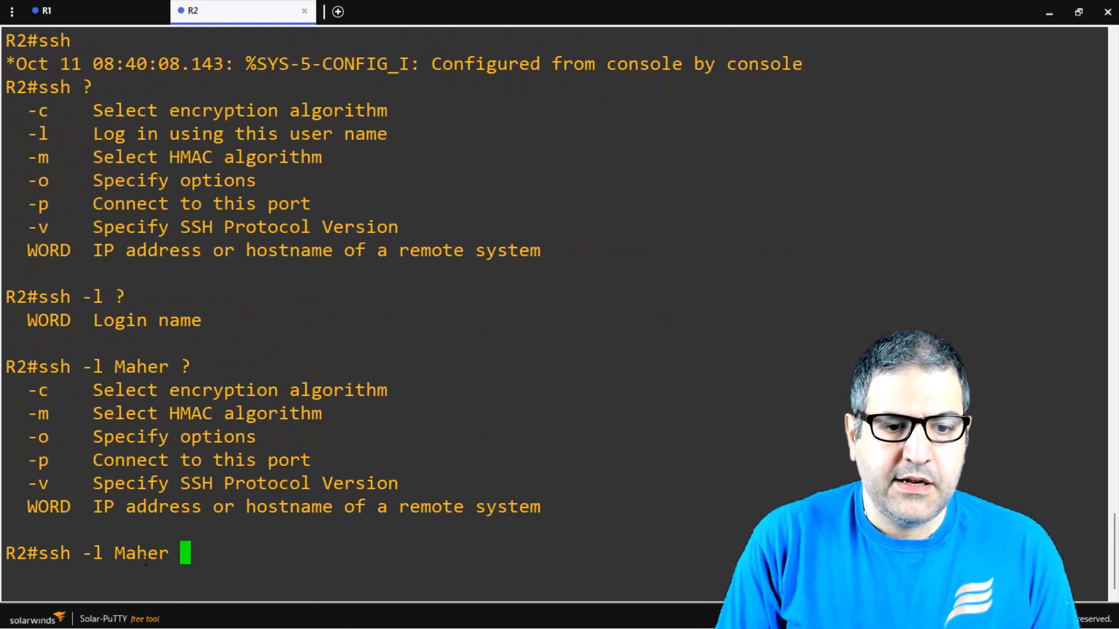
mouse_move(403, 534)
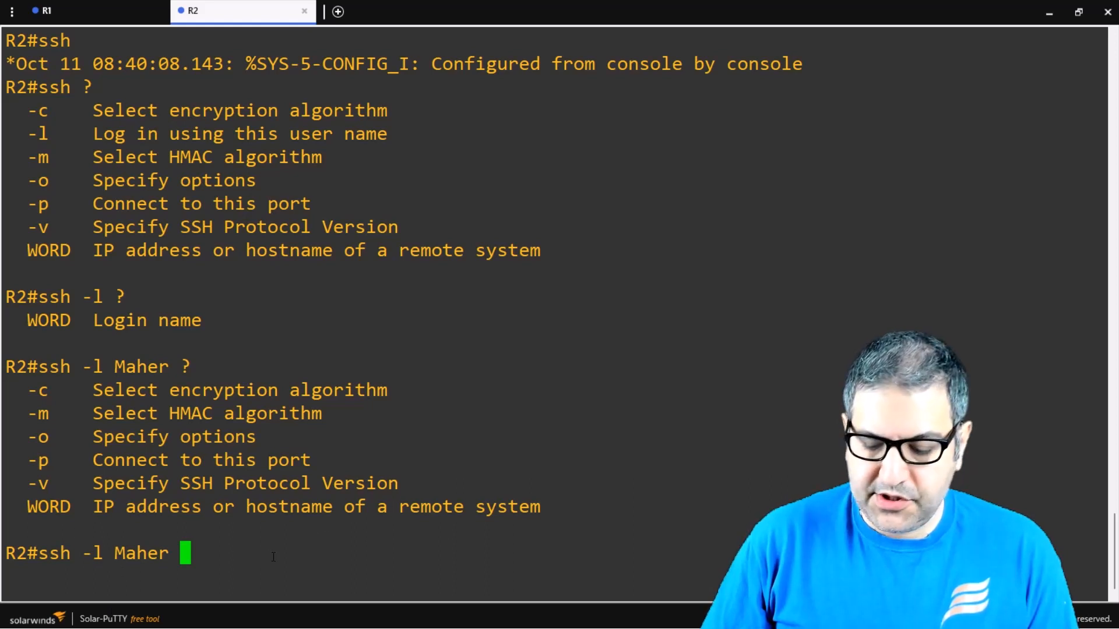
text(192.168.)
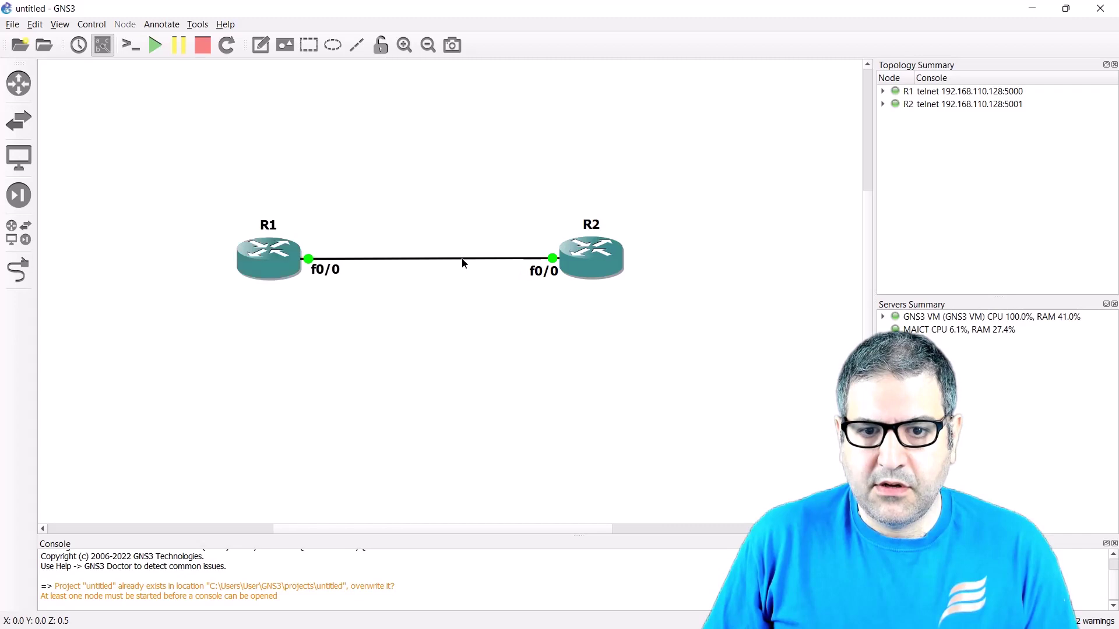
Start a Wireshark capture on the R1–R2 link and skip the update notice
right_click(464, 263)
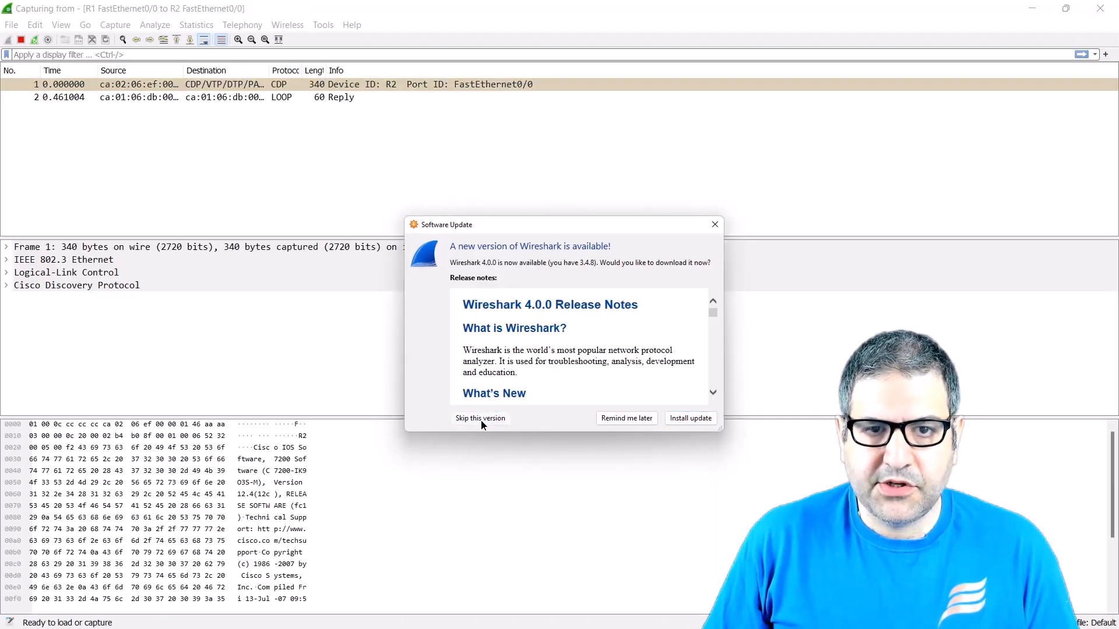
click(480, 418)
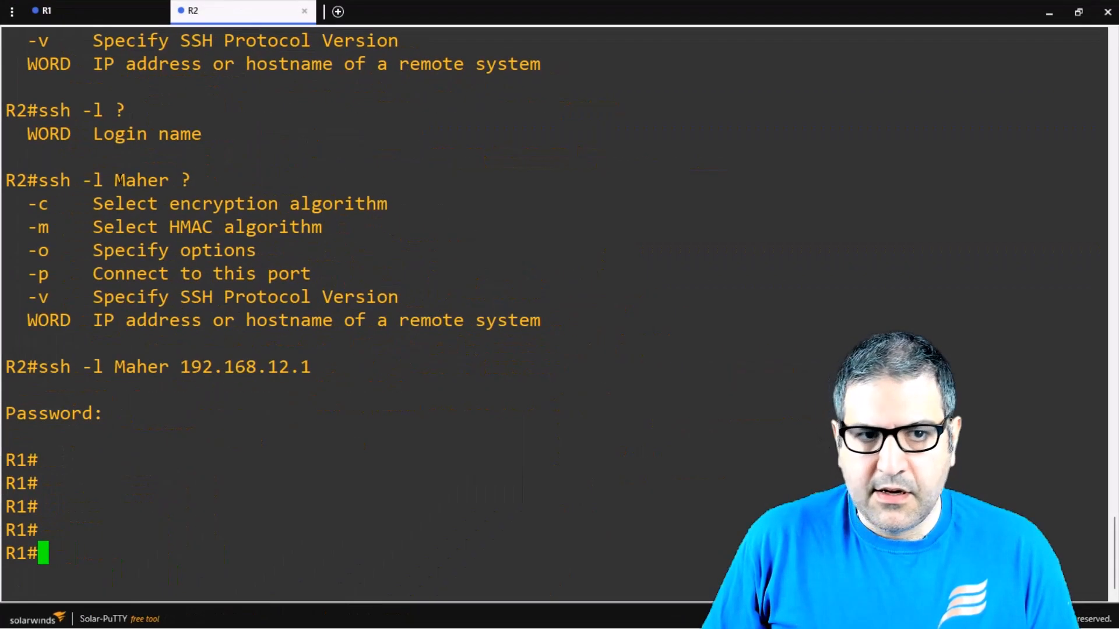
From R2 run ssh -l Maher 192.168.12.1 to log in to R1, then exit
text(exit)
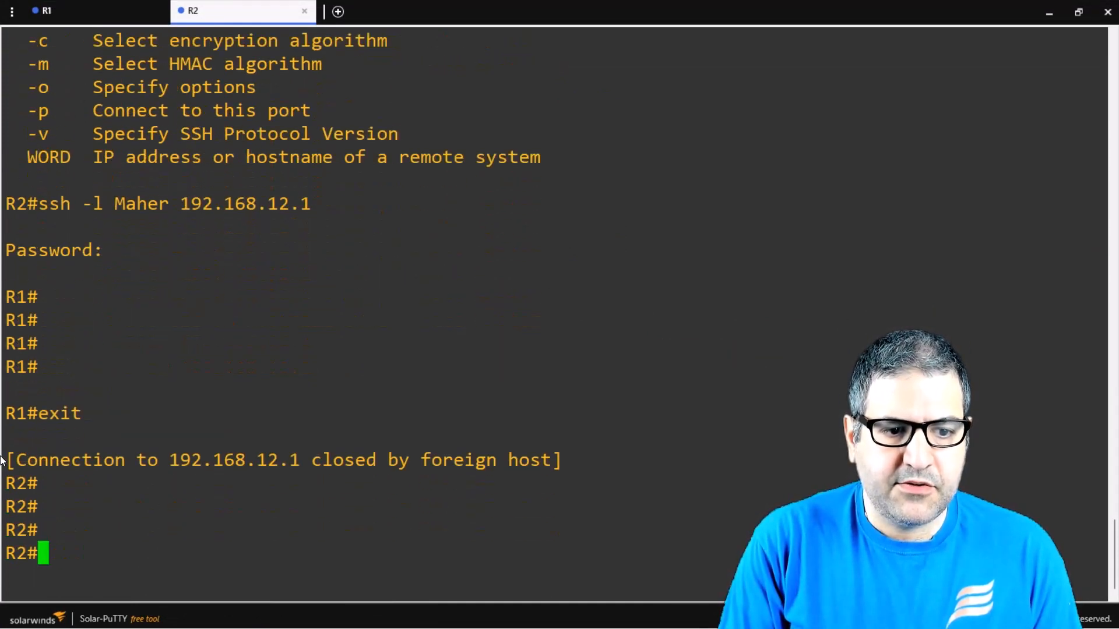
text(ssh -l Maher 192.168.12.1)
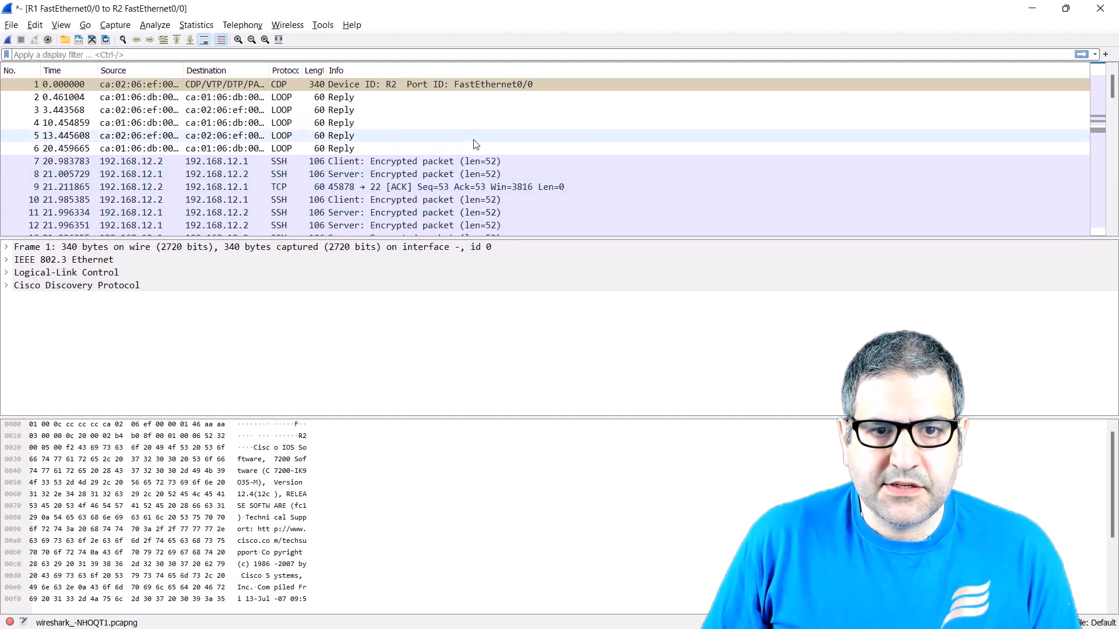
Select encrypted client frame 10 and expand its SSH Protocol and TCP detail trees
scroll(down, 3)
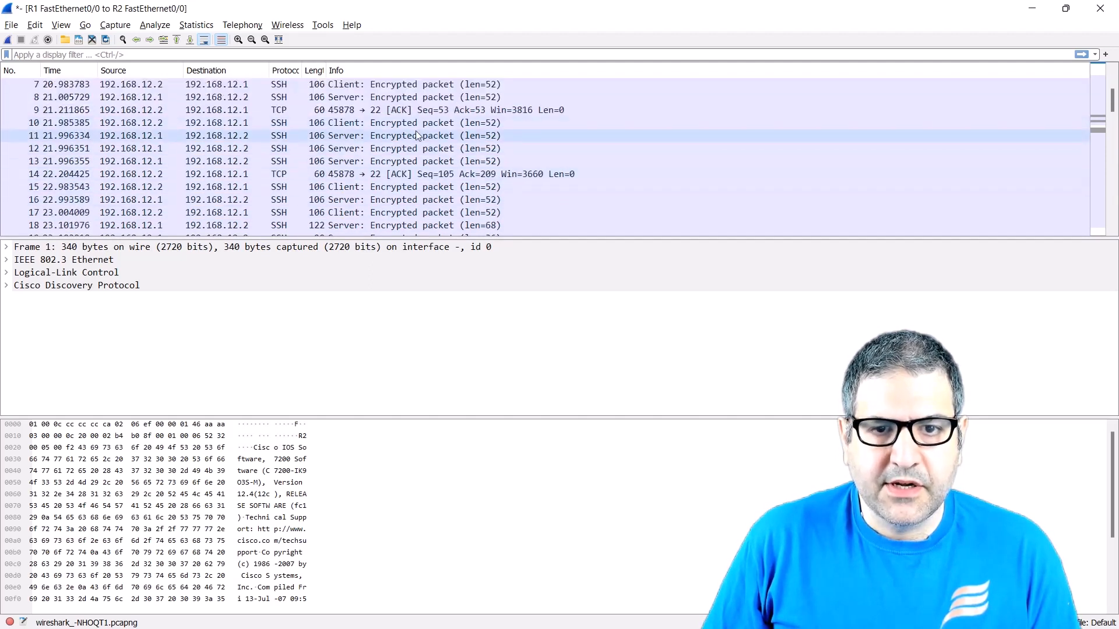
click(210, 122)
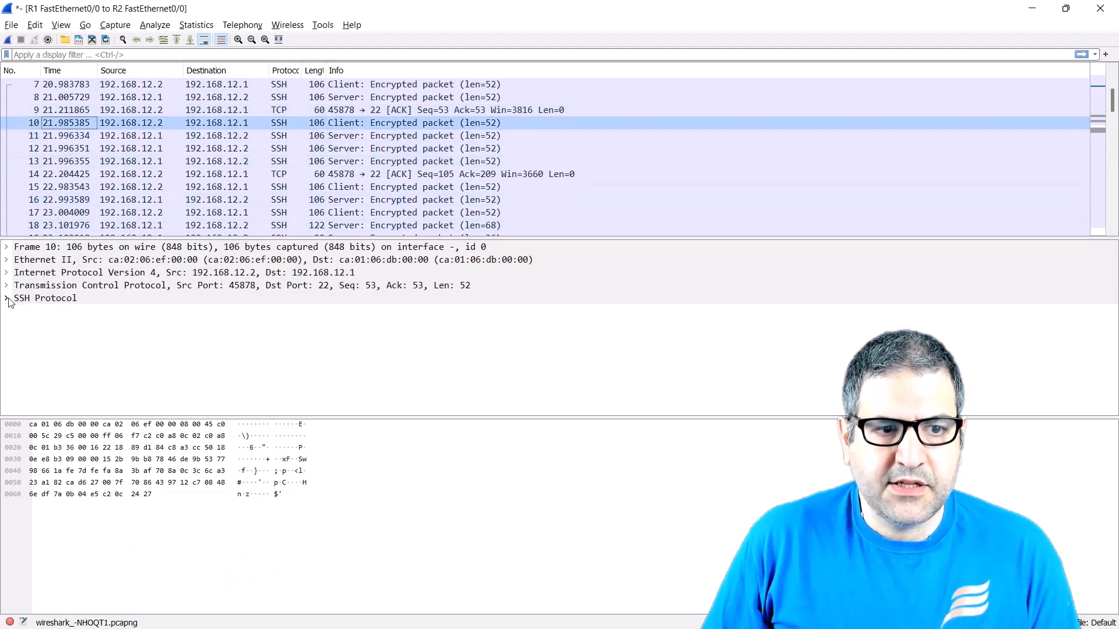
click(5, 298)
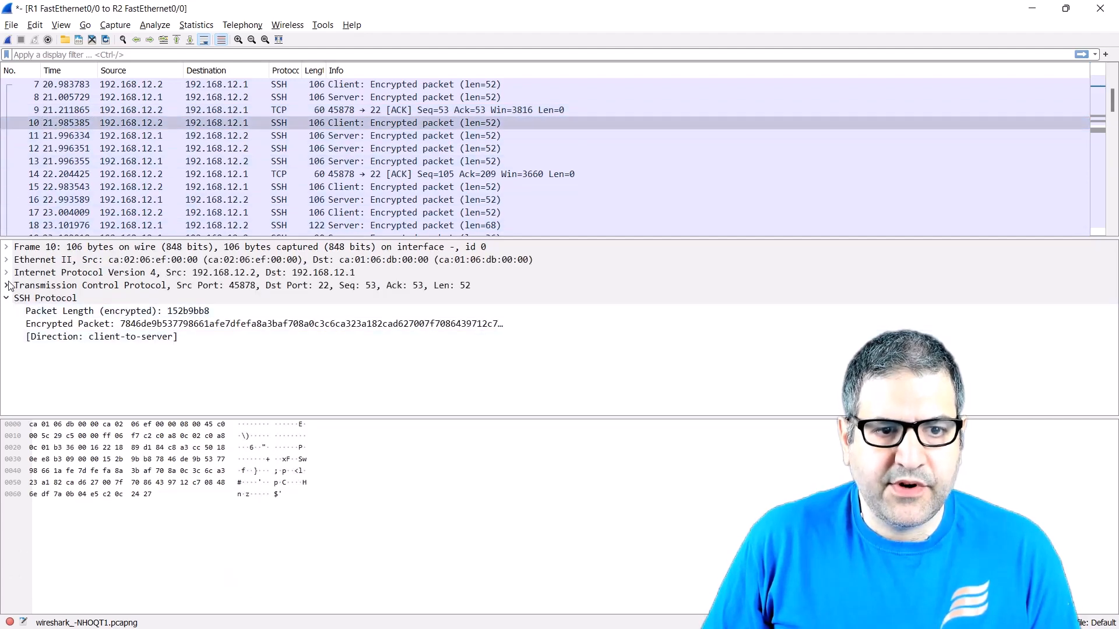
click(7, 284)
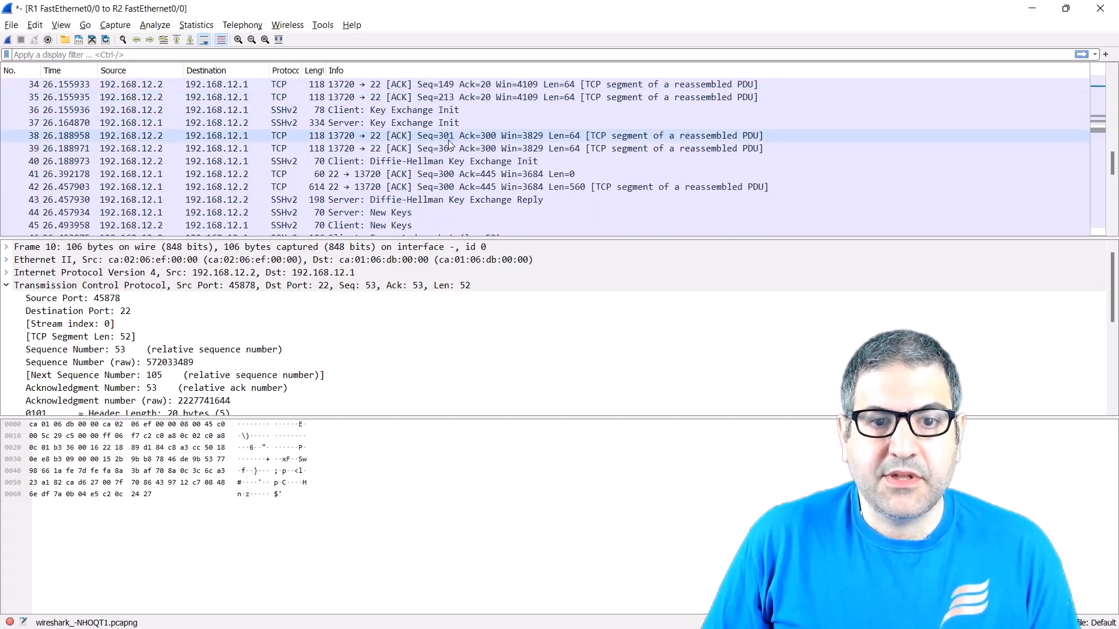
Scroll through the SSHv2 key exchange and Diffie-Hellman packets in the capture
scroll(down, 3)
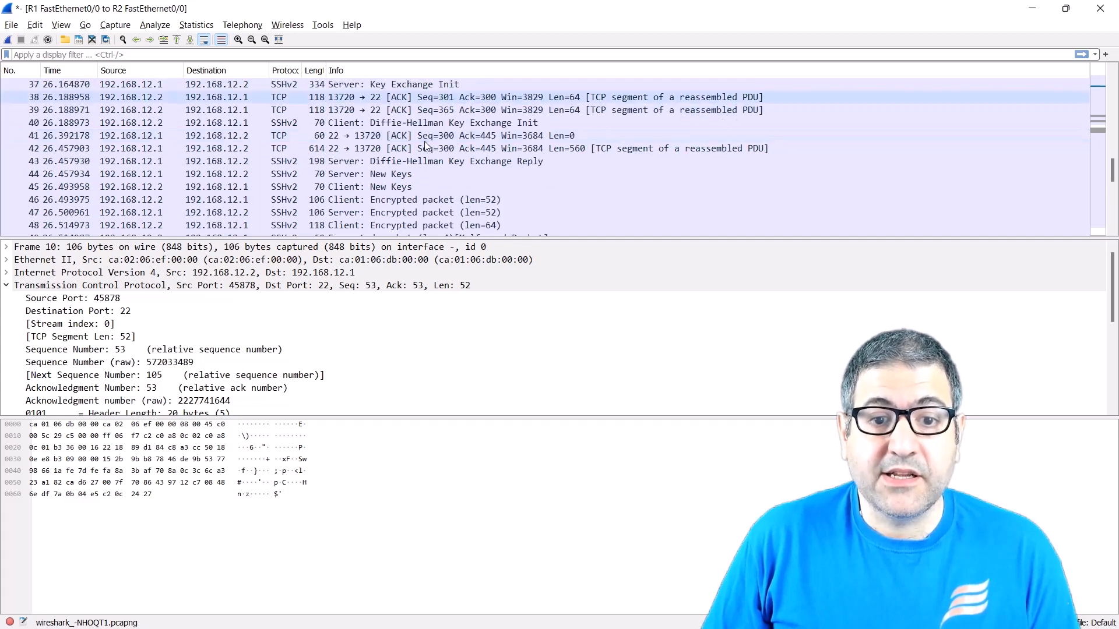
scroll(down, 3)
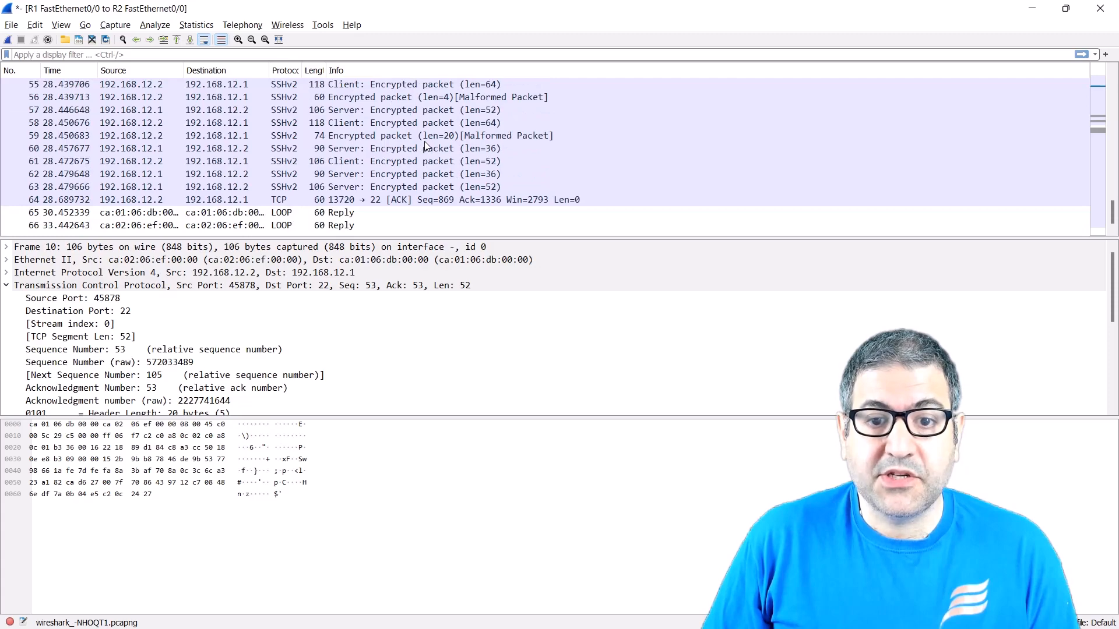
mouse_move(432, 440)
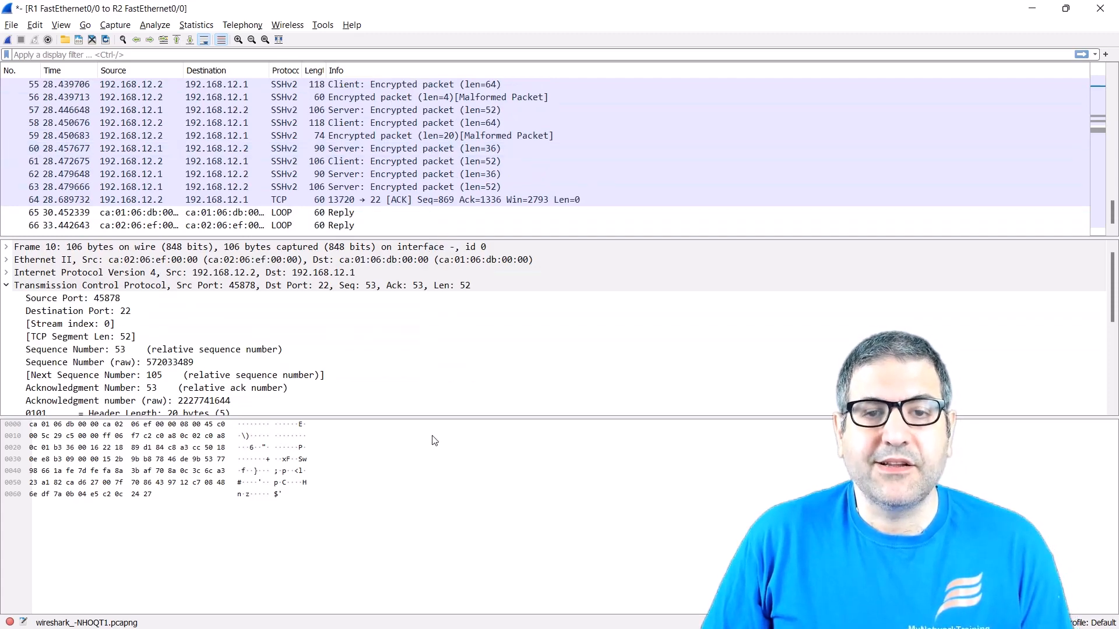